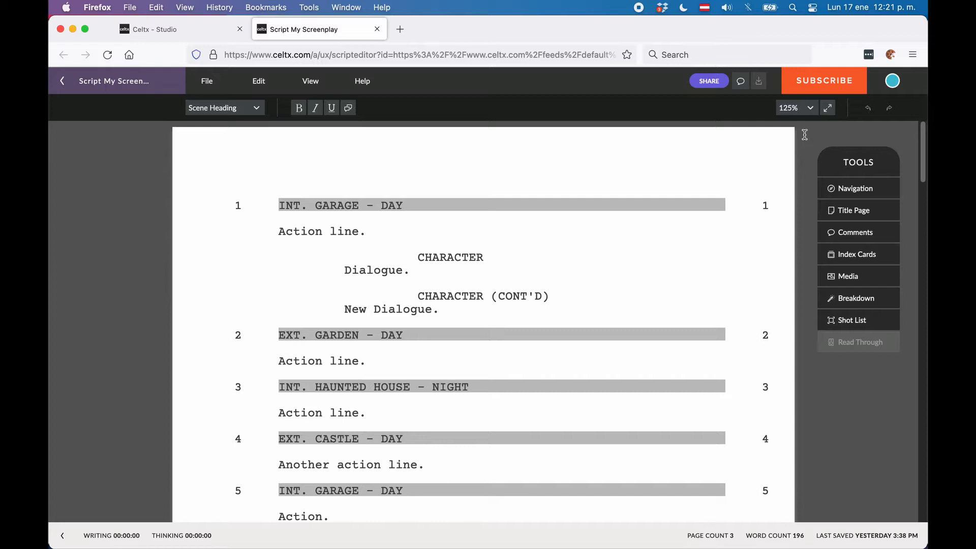
mouse_move(522, 150)
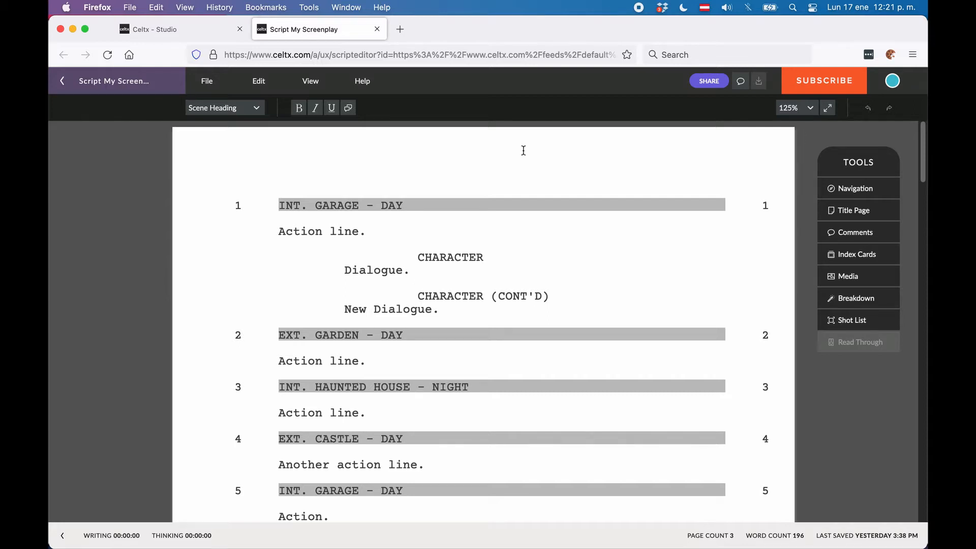
mouse_move(762, 377)
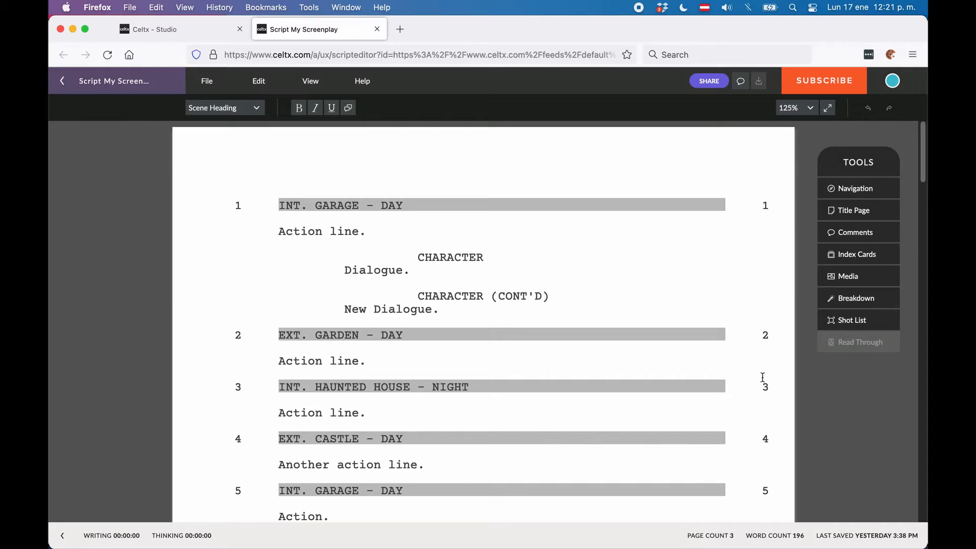
mouse_move(847, 275)
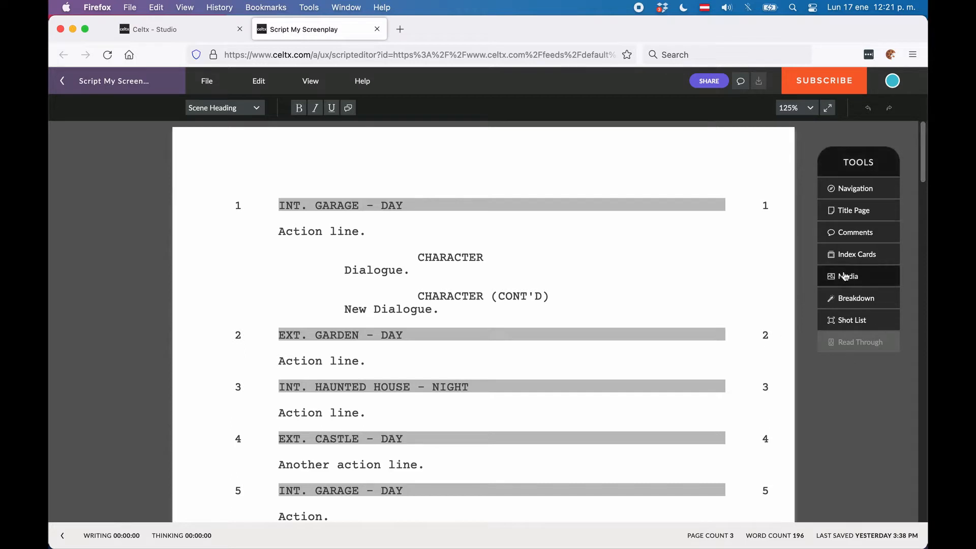
mouse_move(851, 246)
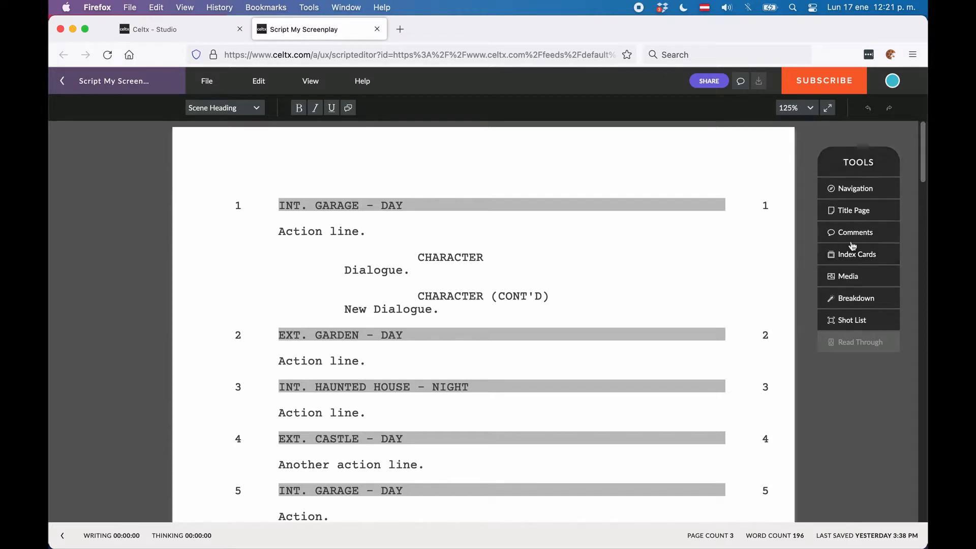
mouse_move(310, 81)
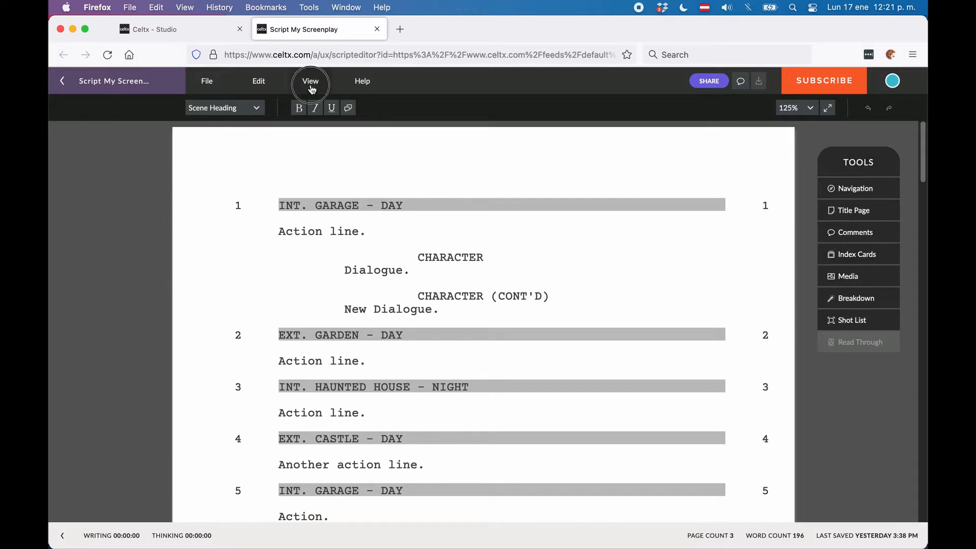
Step: Show the Index Cards panel beside the script and scroll through the scene-linked cards
left_click(310, 81)
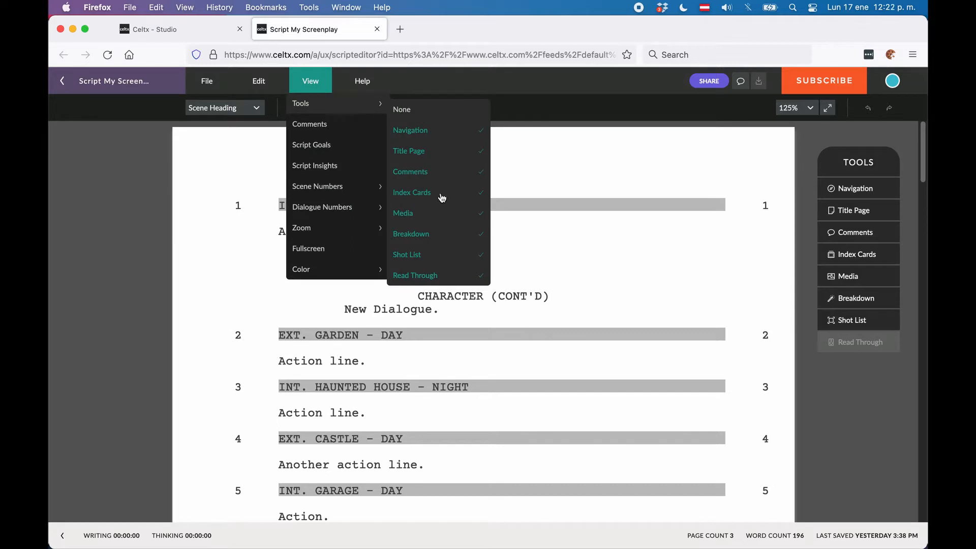
mouse_move(407, 179)
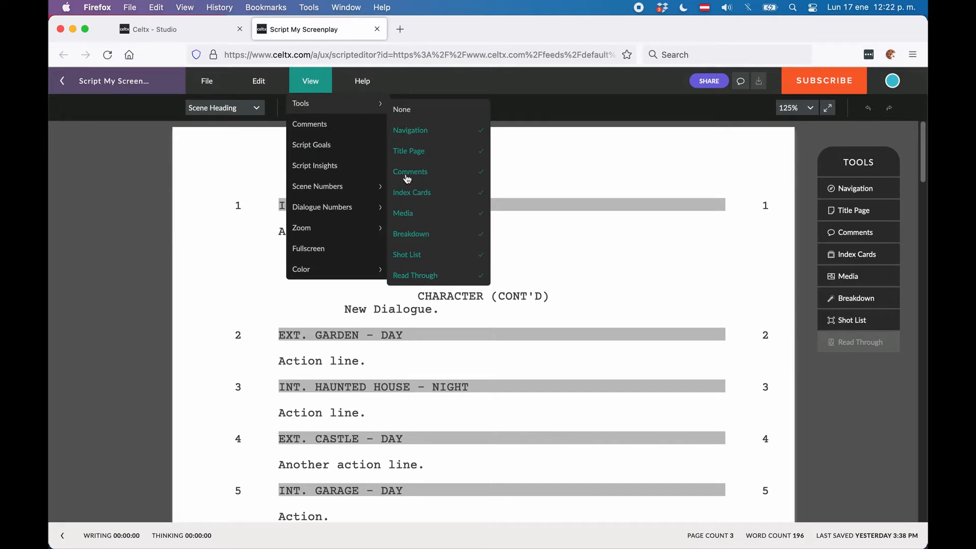
mouse_move(350, 109)
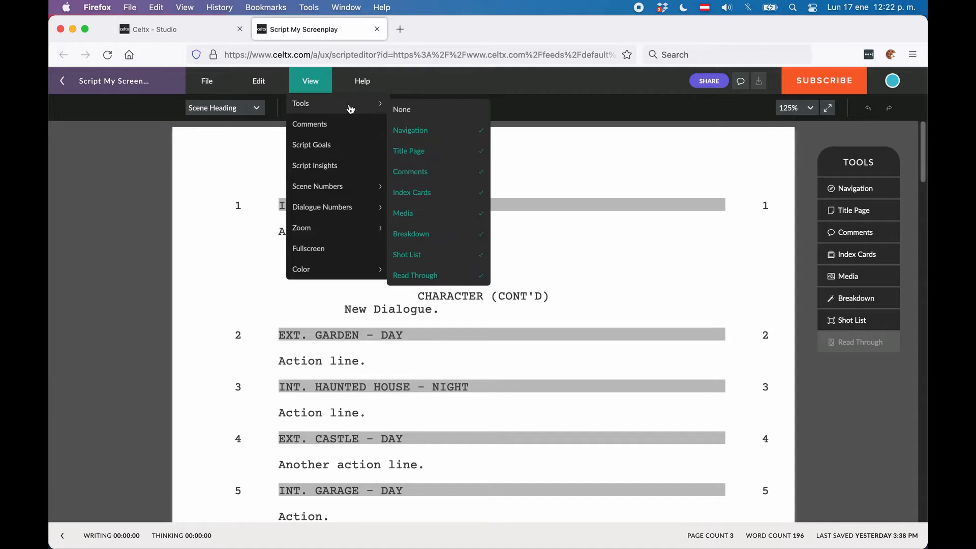
mouse_move(416, 199)
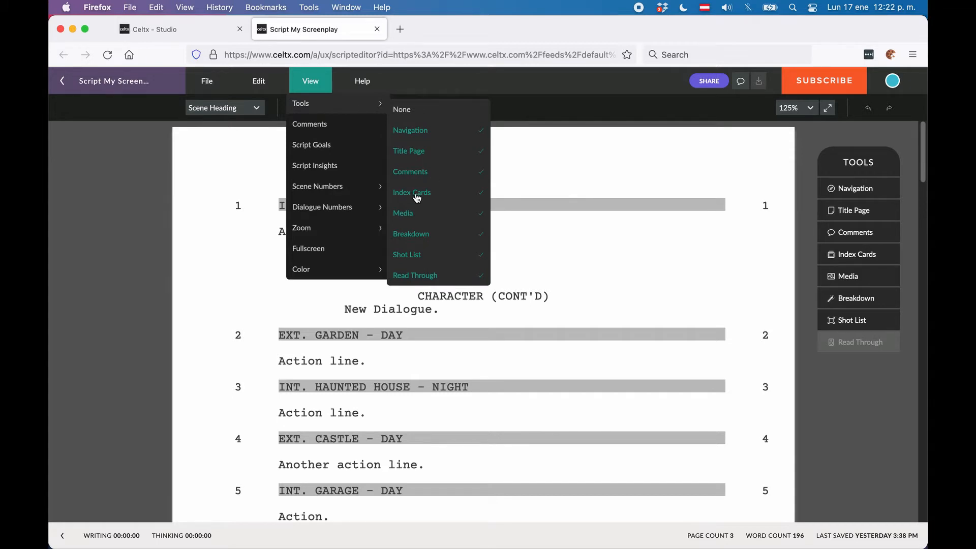
left_click(310, 81)
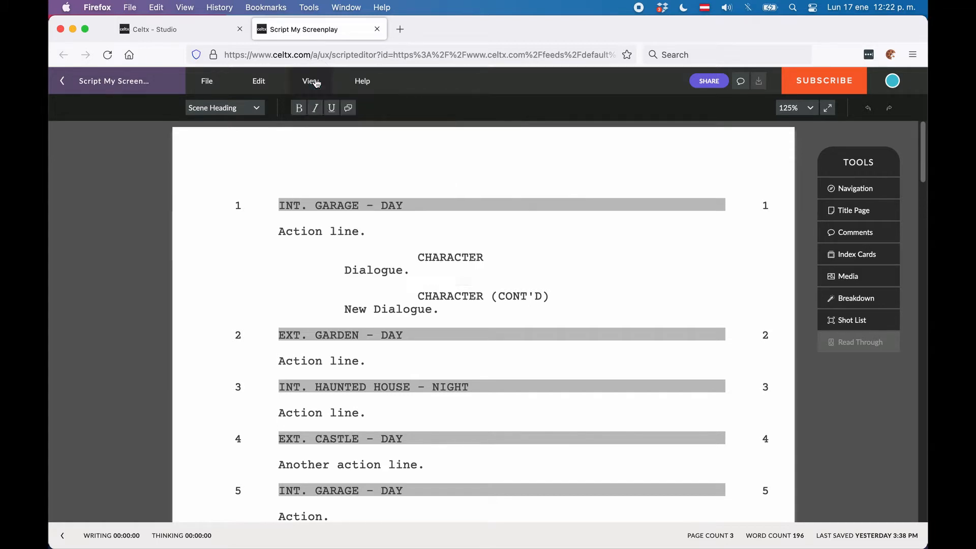
left_click(855, 254)
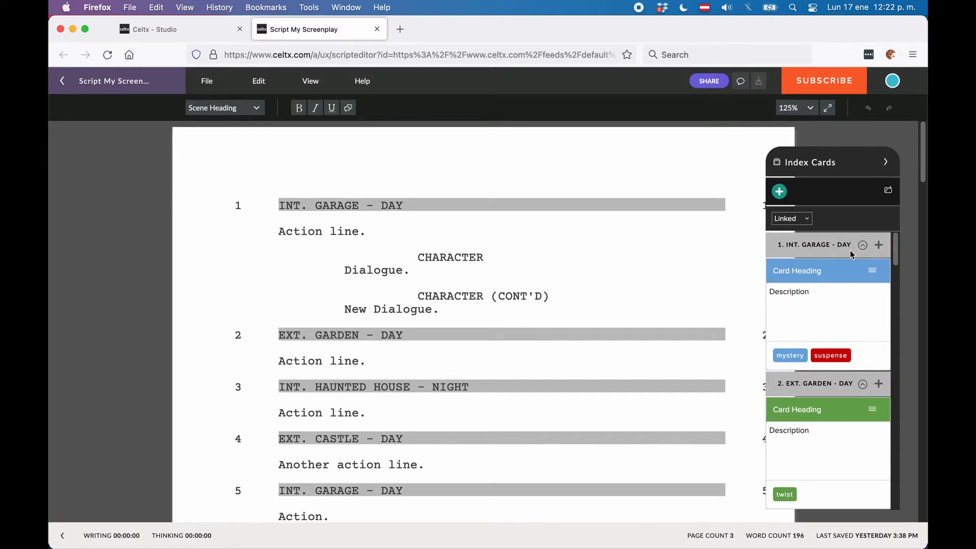
scroll("down", 3)
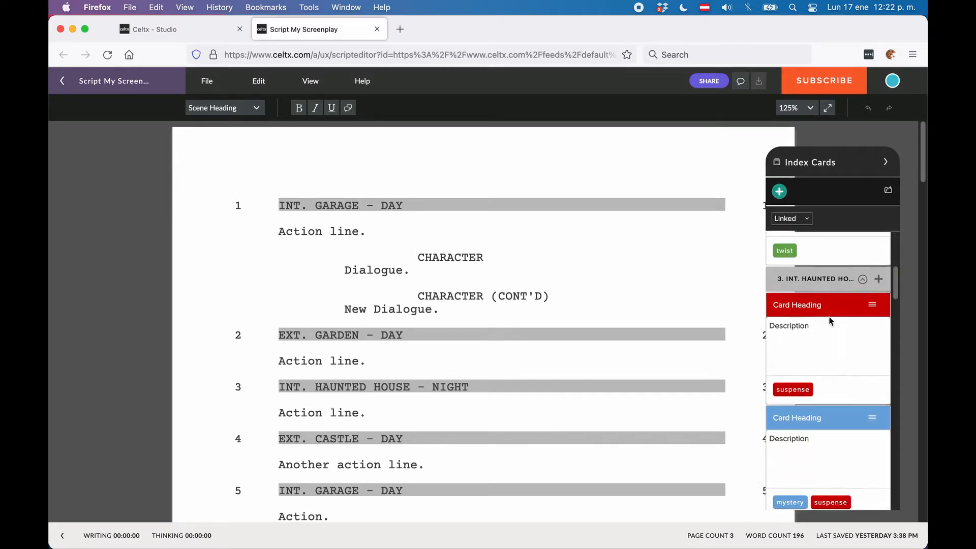
scroll("down", 3)
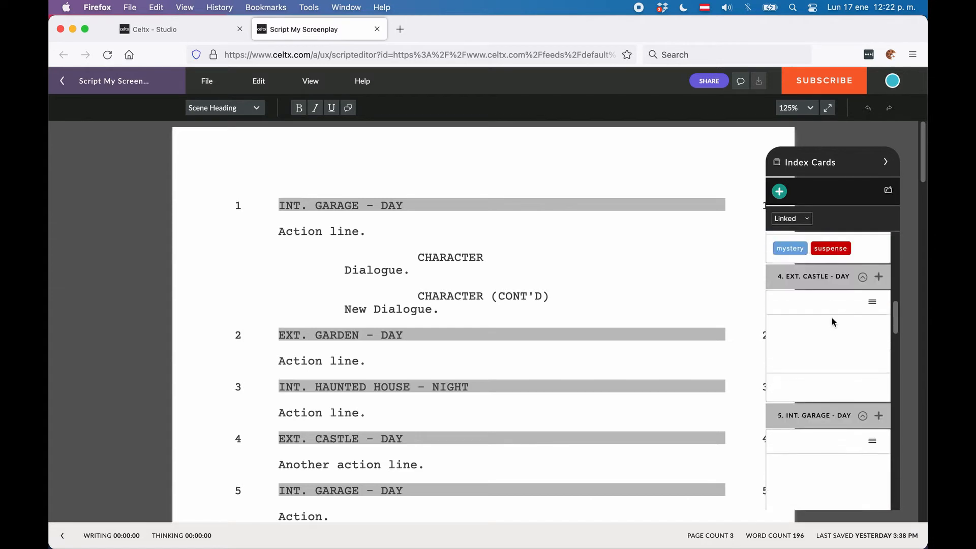
scroll("down", 3)
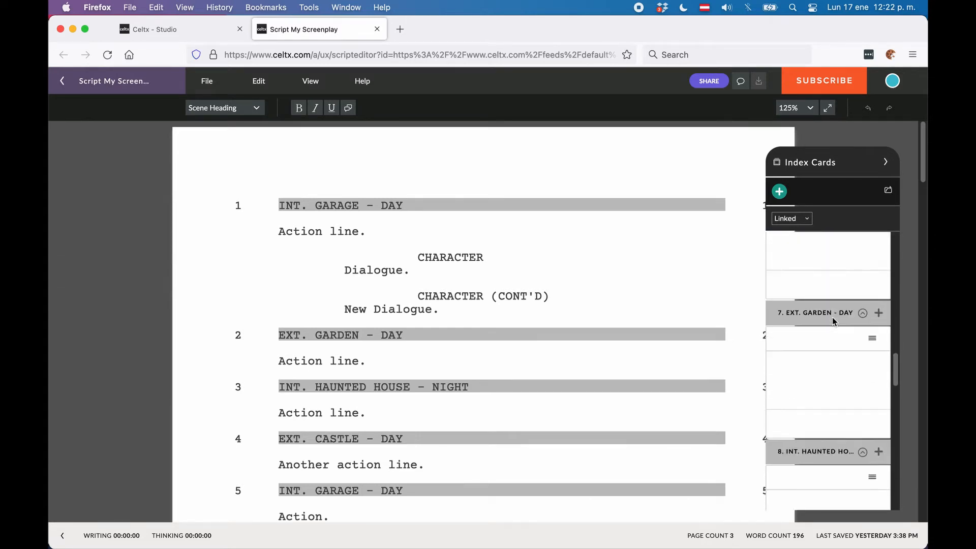
scroll("down", 3)
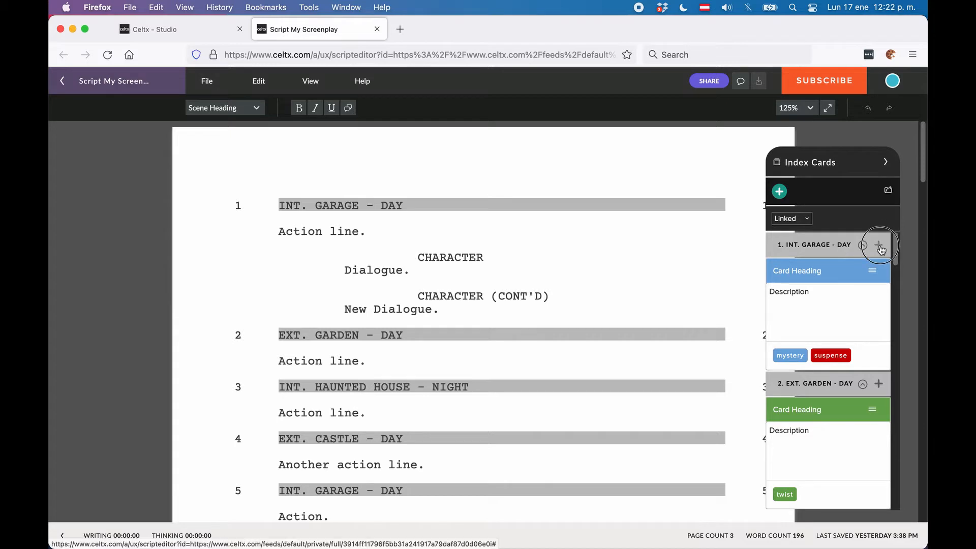
left_click(878, 245)
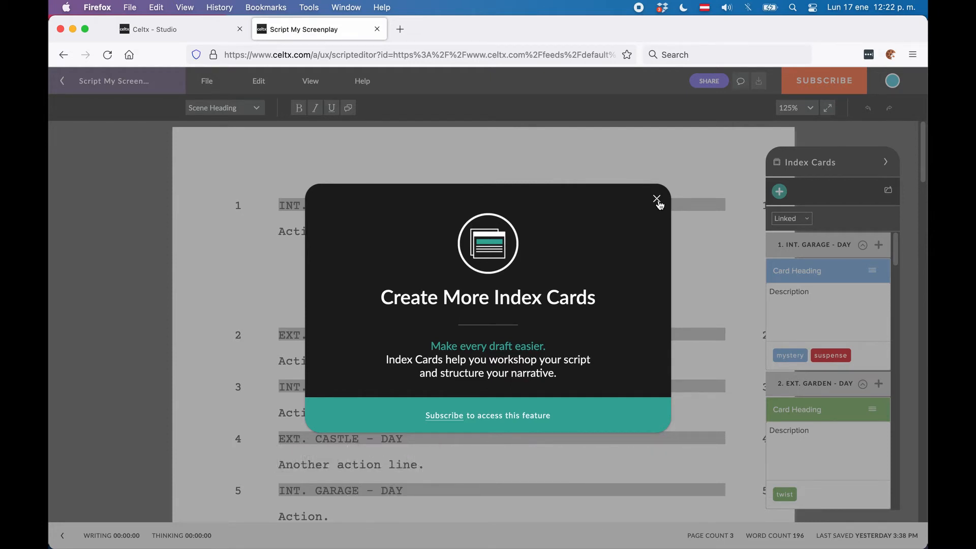
left_click(656, 198)
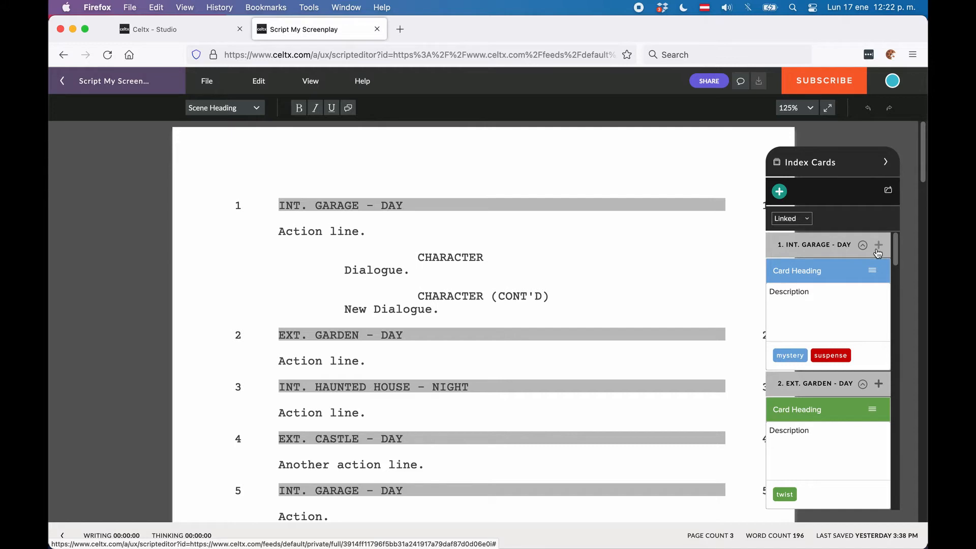
mouse_move(806, 270)
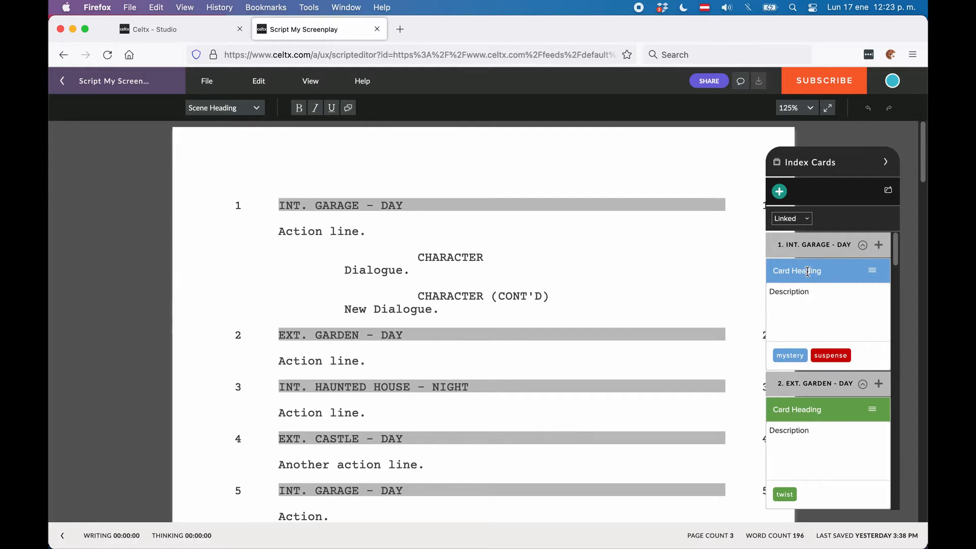
mouse_move(801, 307)
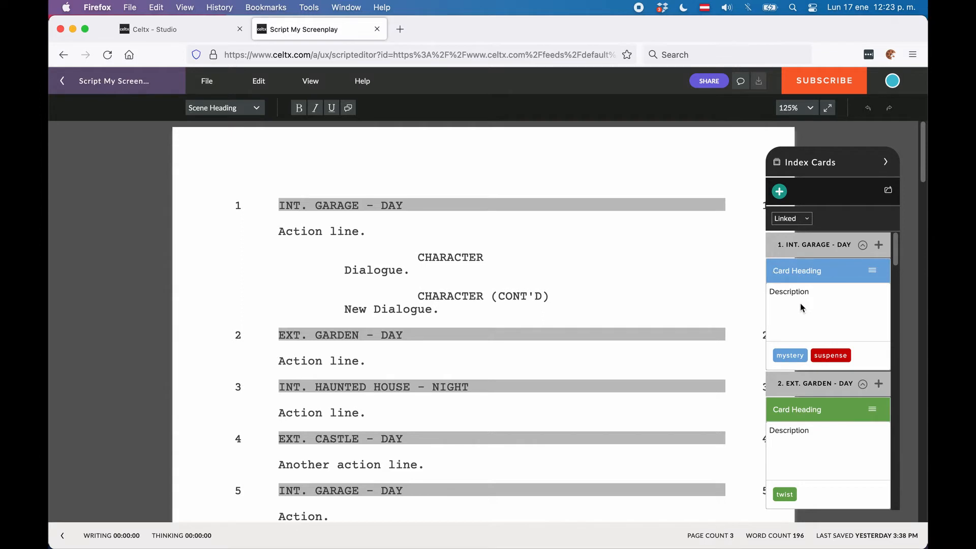
mouse_move(856, 362)
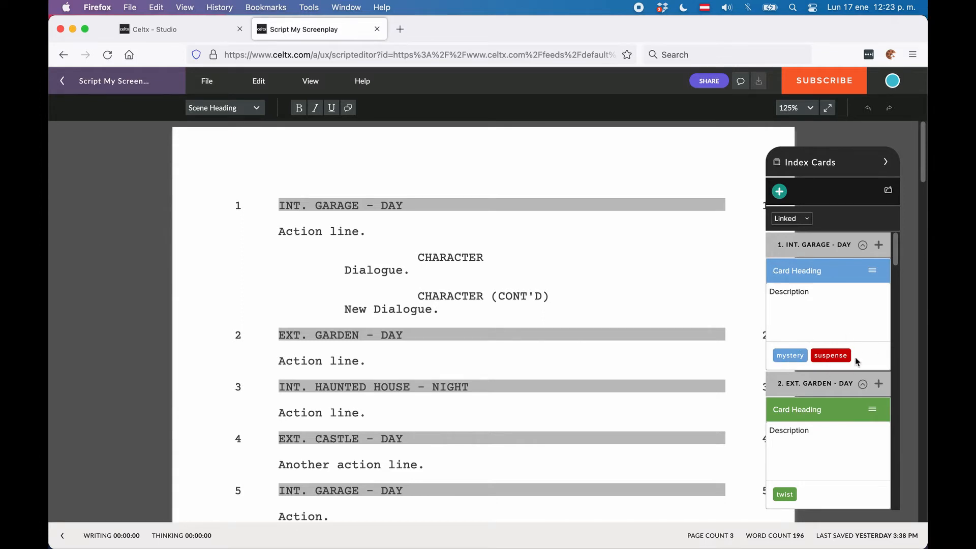
mouse_move(864, 355)
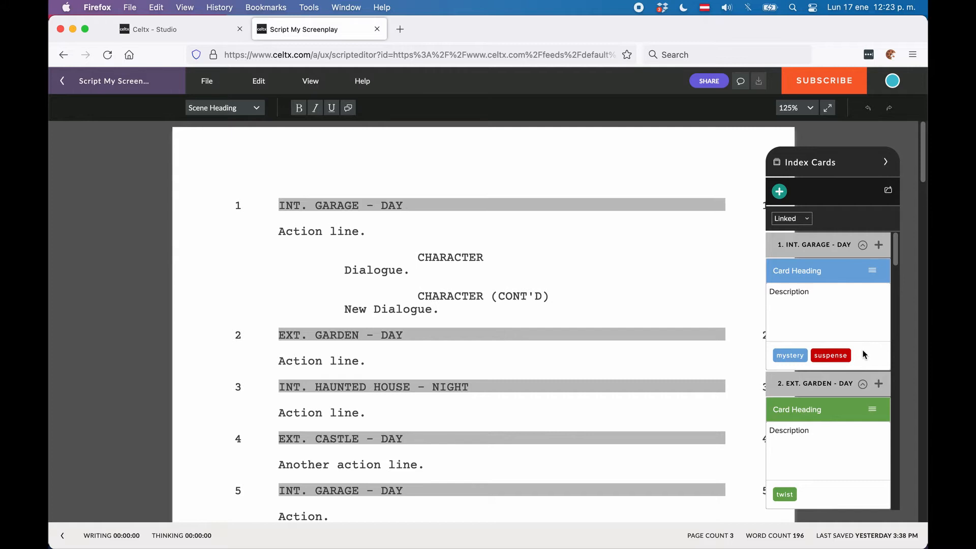
mouse_move(825, 276)
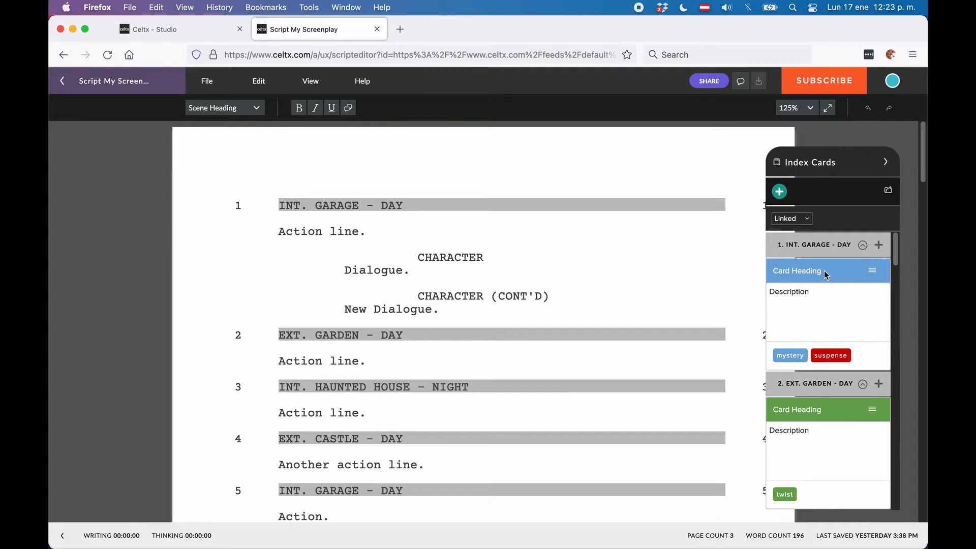
Step: Open the first scene 1 card's heading and description for editing
left_click(809, 271)
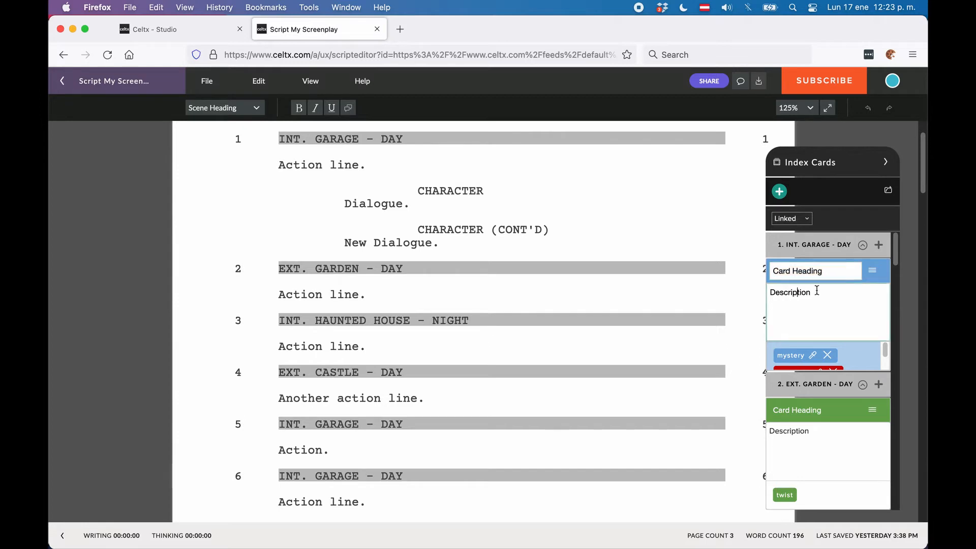
mouse_move(852, 306)
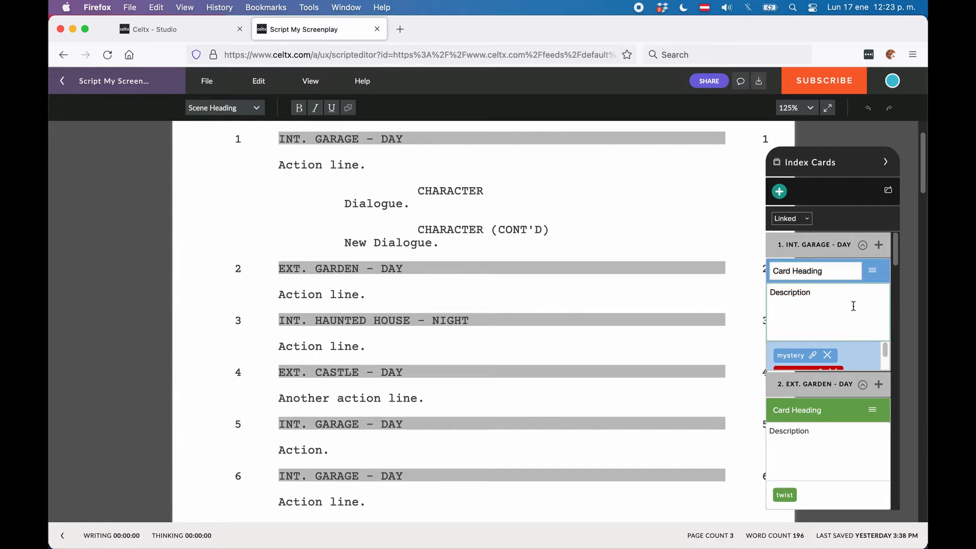
left_click(809, 291)
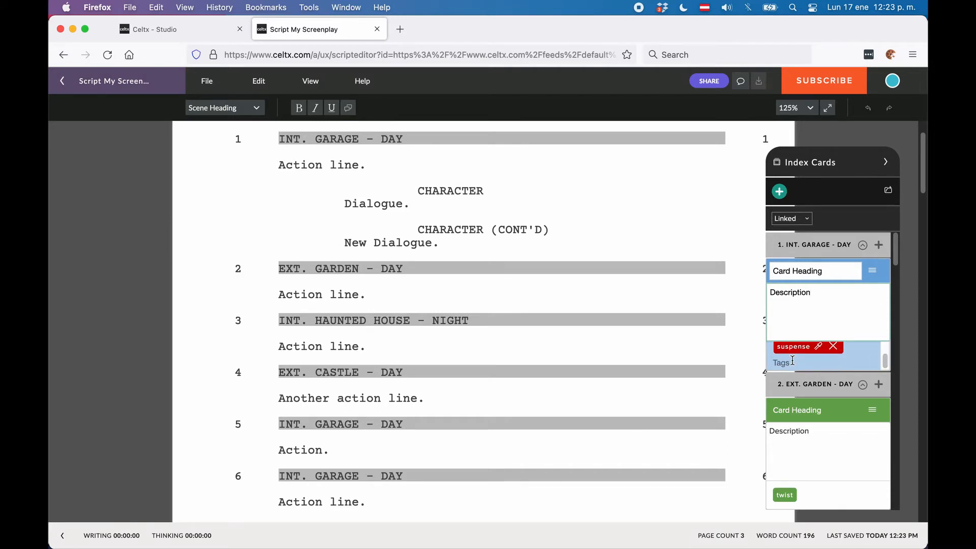
Step: Add a 'character name' tag to the first scene 1 card via the 'char' suggestion
type("character name")
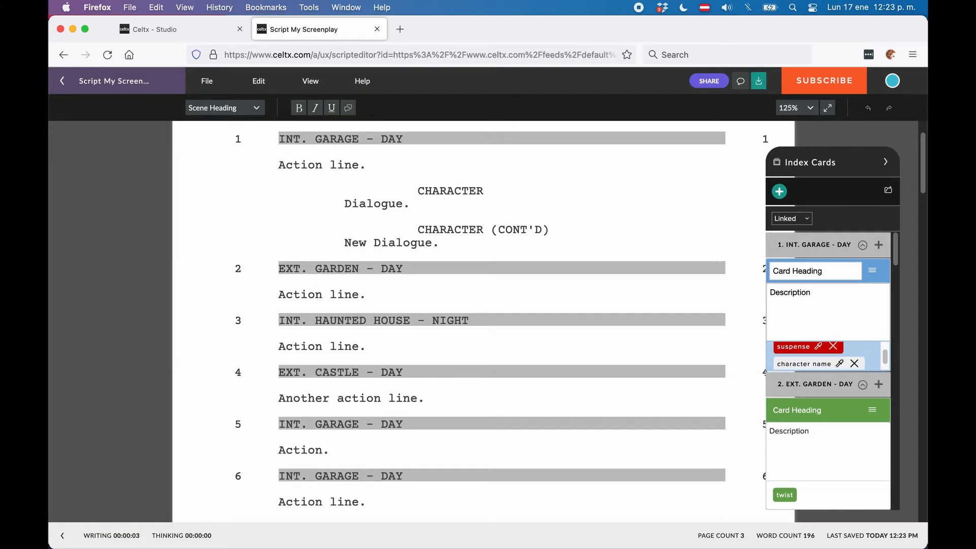
mouse_move(875, 358)
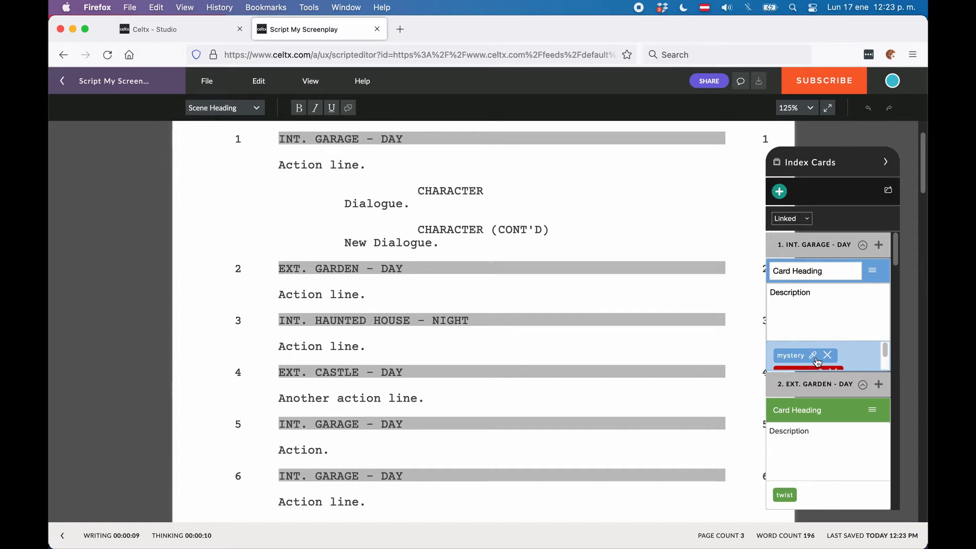
Step: Bring up the colour palette for the mystery tag on the first scene 1 card
left_click(813, 355)
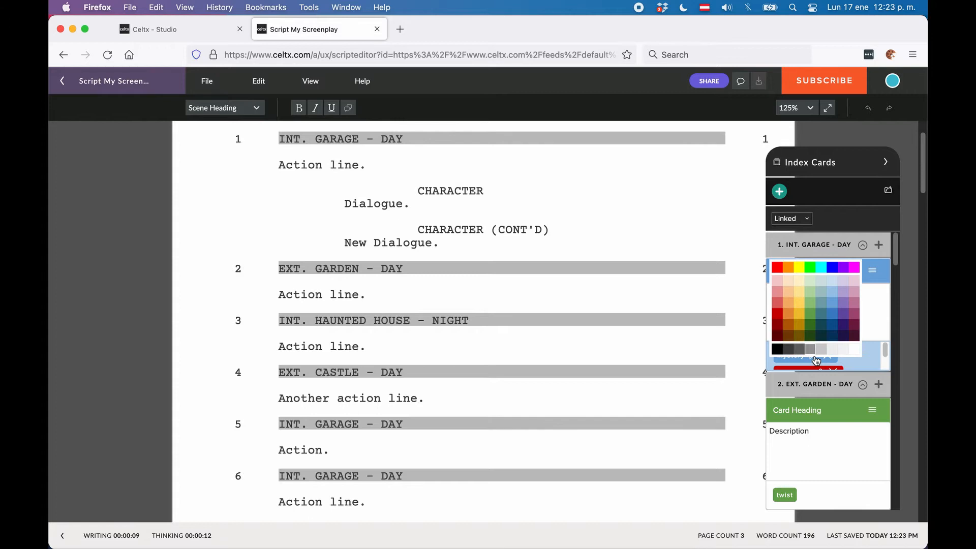
mouse_move(836, 325)
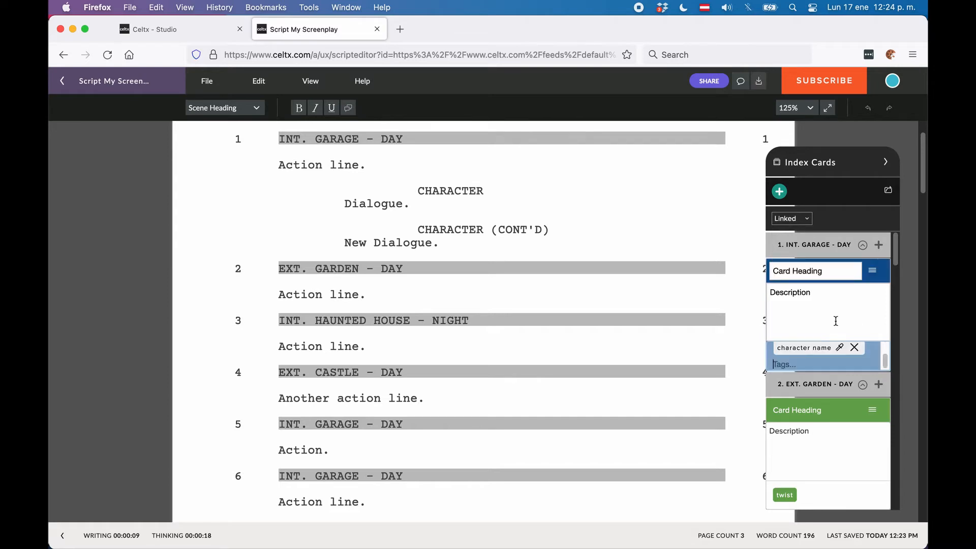
mouse_move(845, 365)
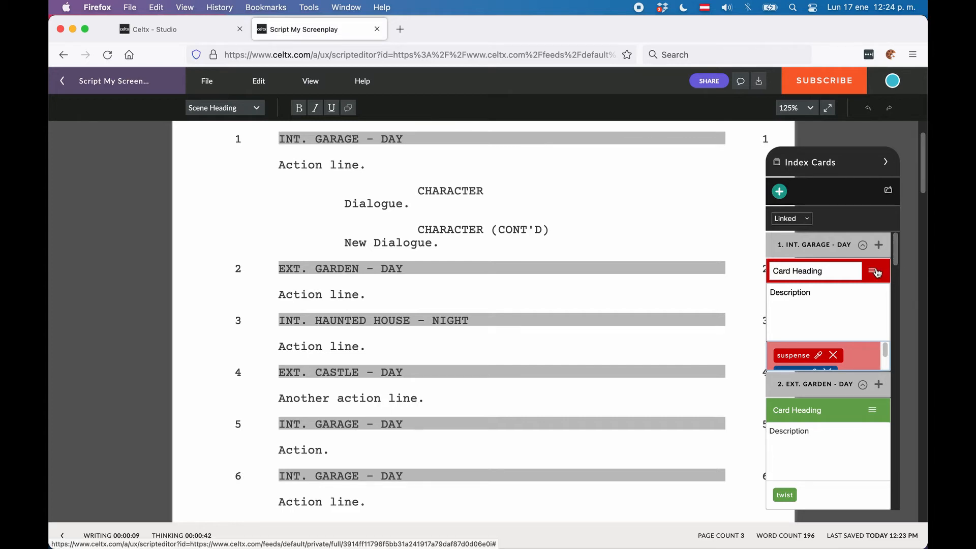
Step: Choose Link to scene from the red card's menu to list the script's scenes
left_click(874, 270)
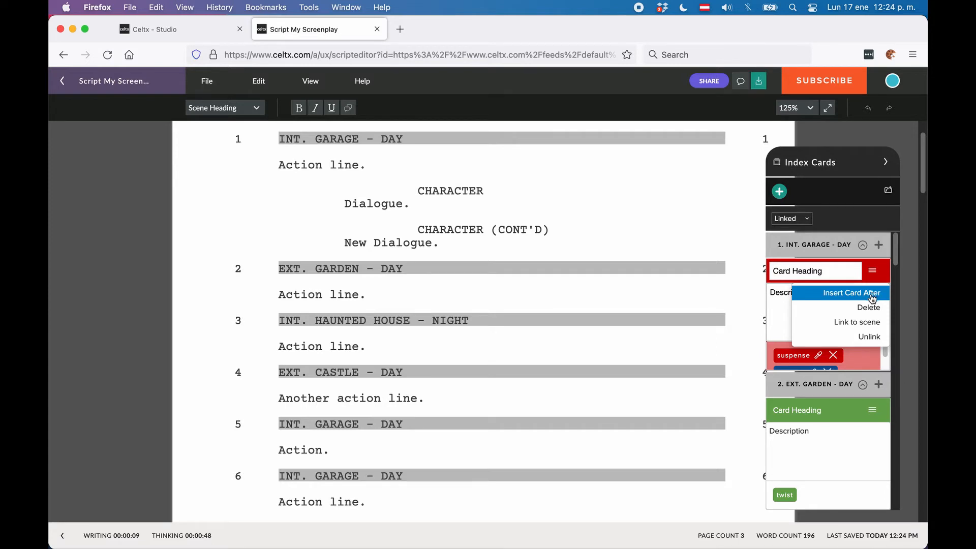
mouse_move(855, 322)
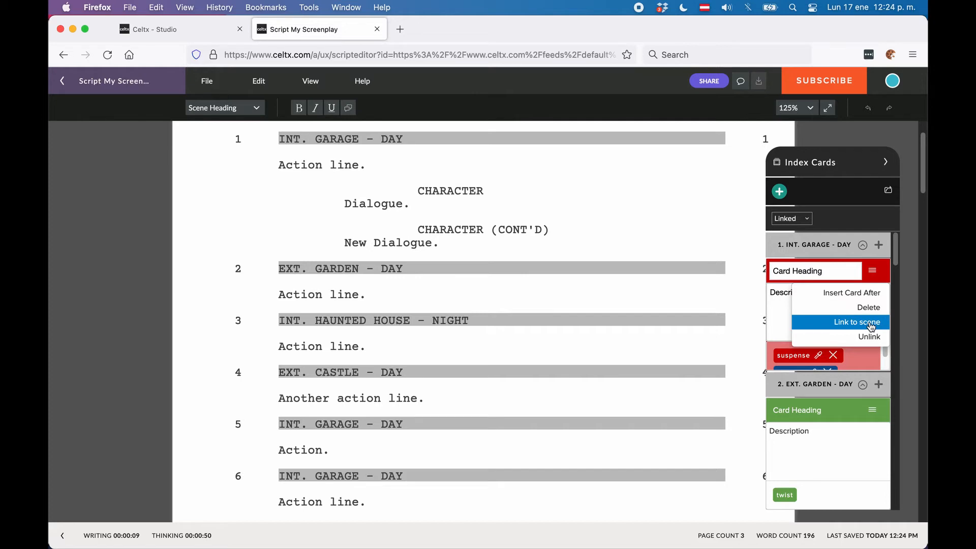
mouse_move(868, 337)
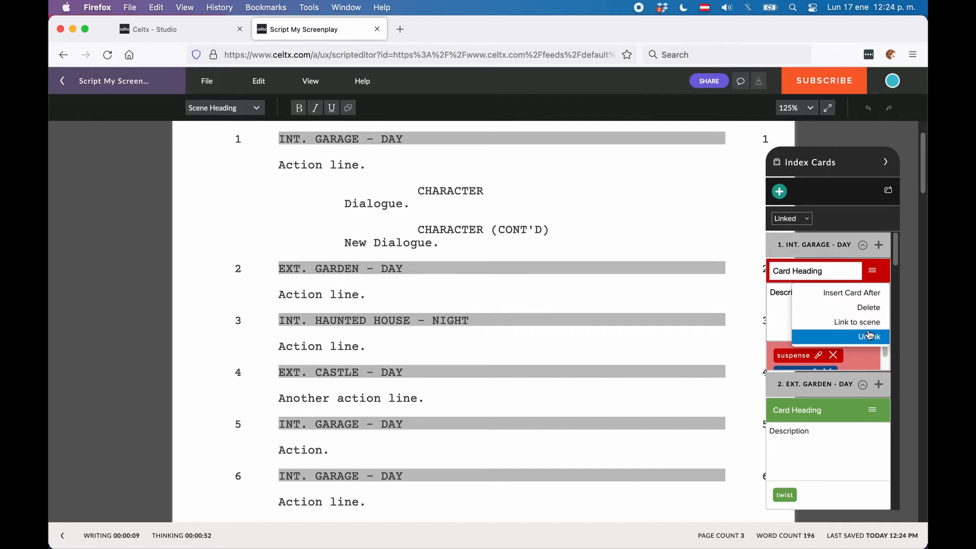
mouse_move(869, 326)
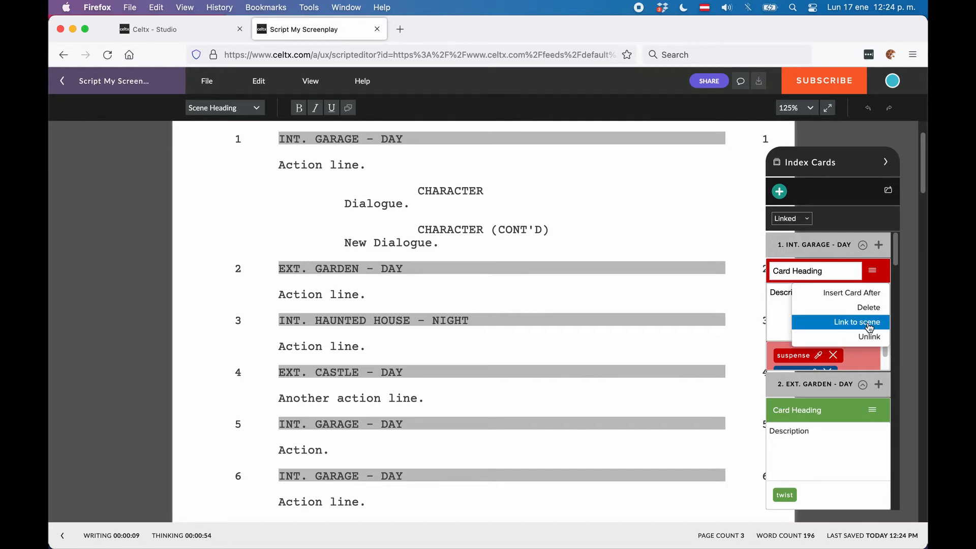
mouse_move(869, 336)
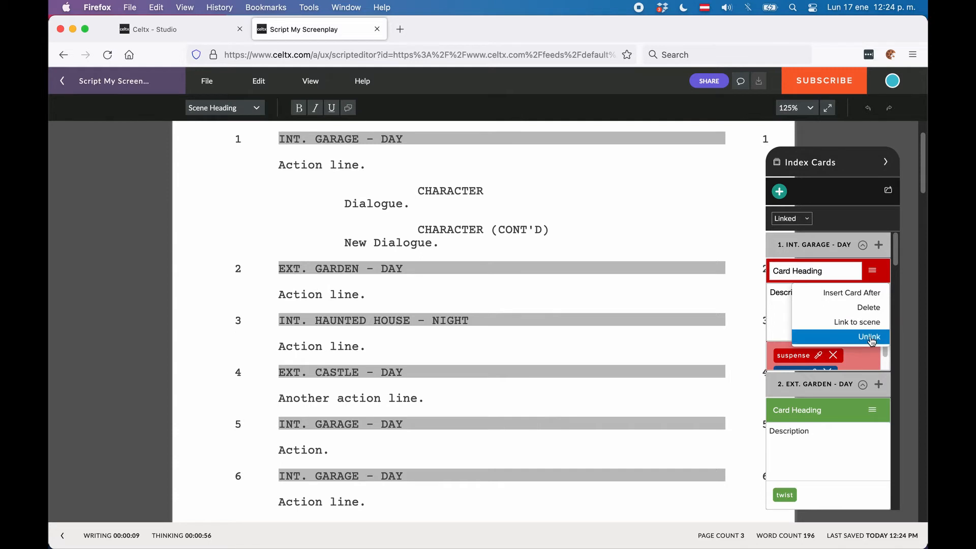
mouse_move(863, 336)
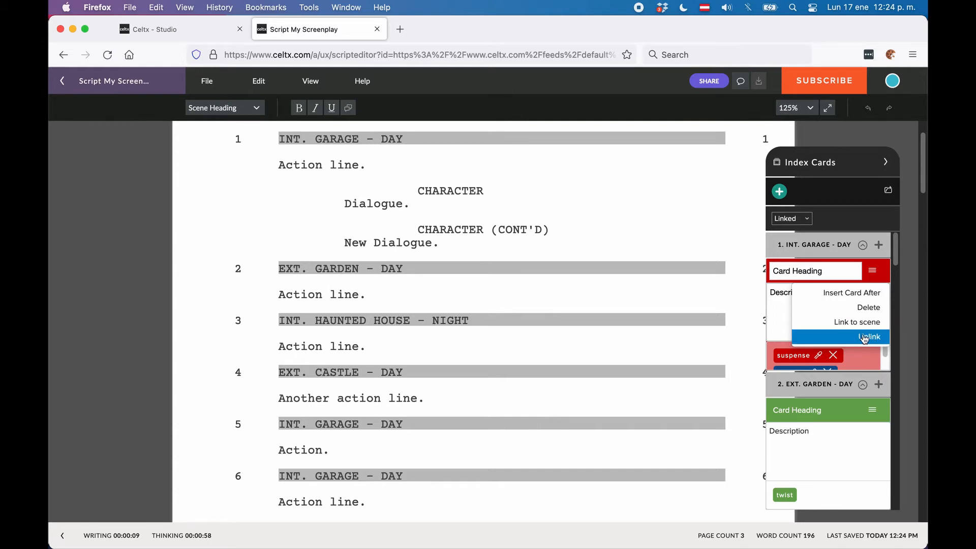
mouse_move(851, 322)
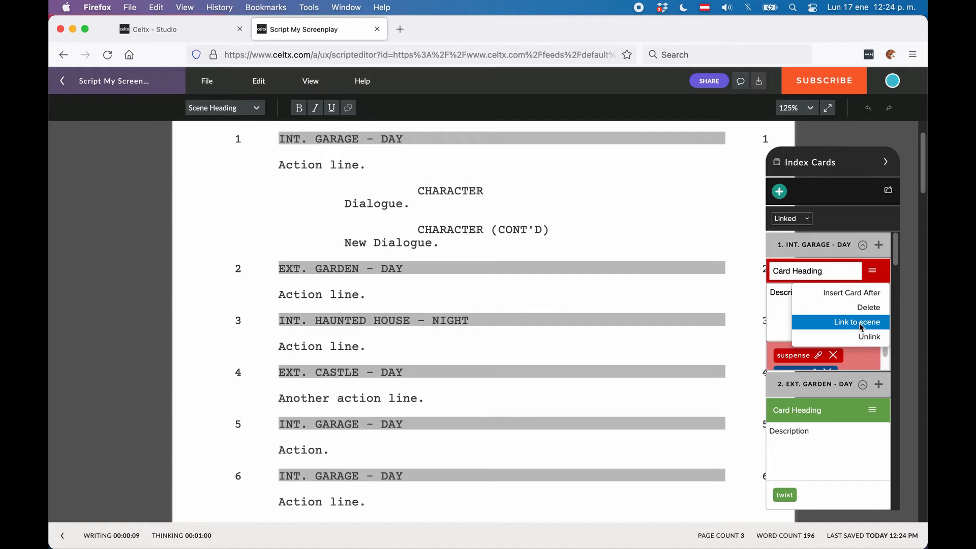
left_click(852, 322)
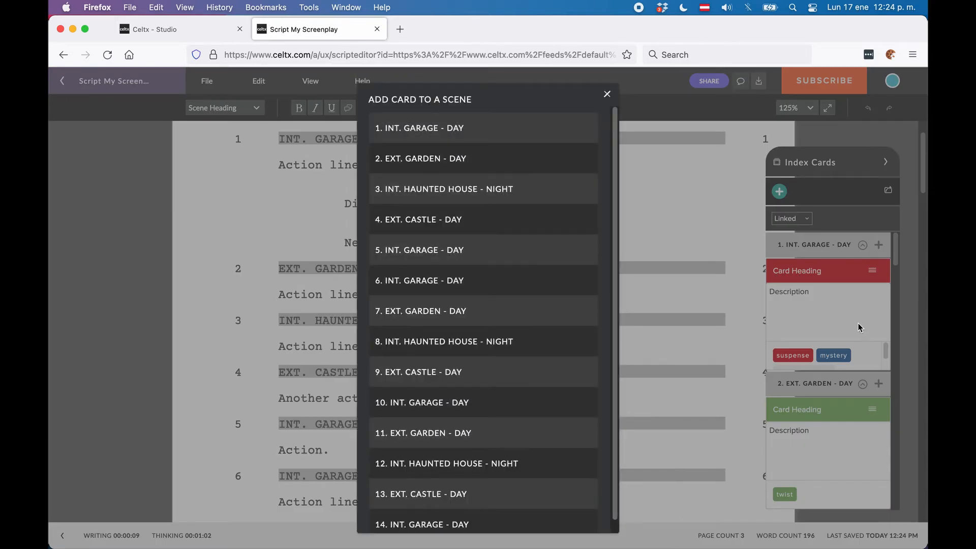
Step: Dismiss the Add Card to a Scene dialog without picking a scene
scroll("up", 3)
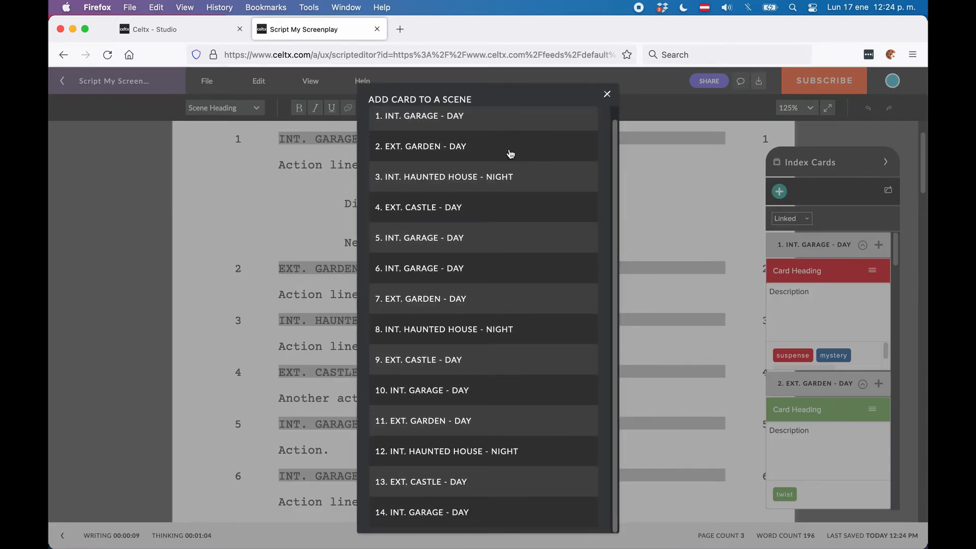
mouse_move(508, 253)
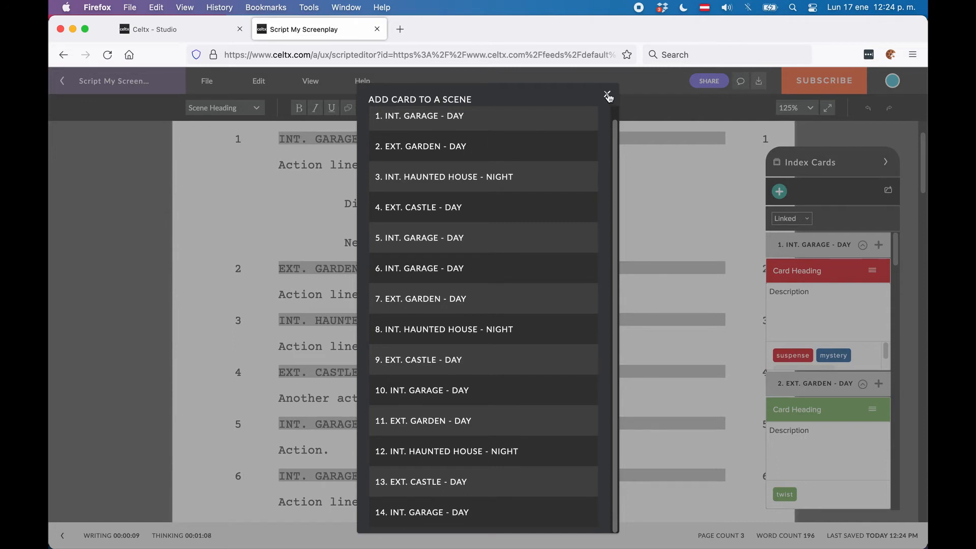
left_click(608, 96)
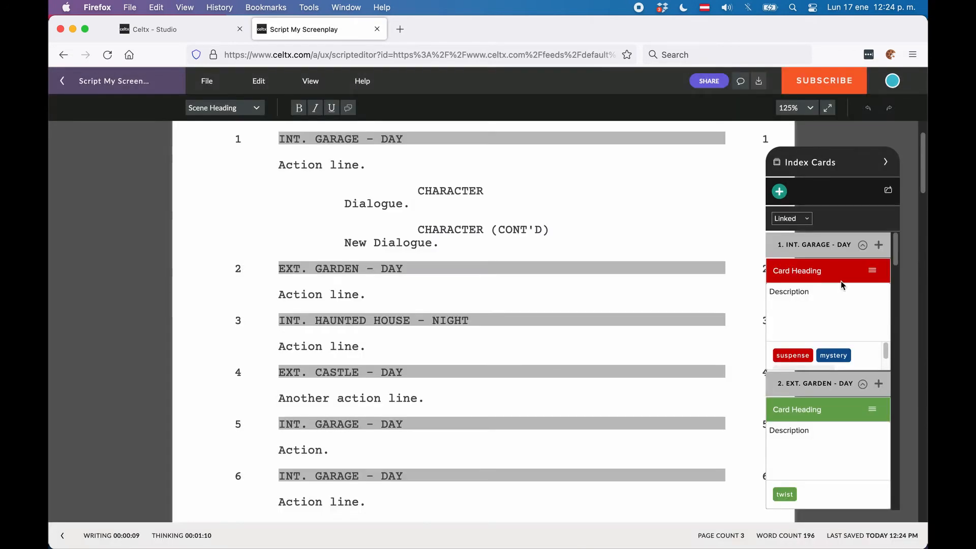
mouse_move(871, 310)
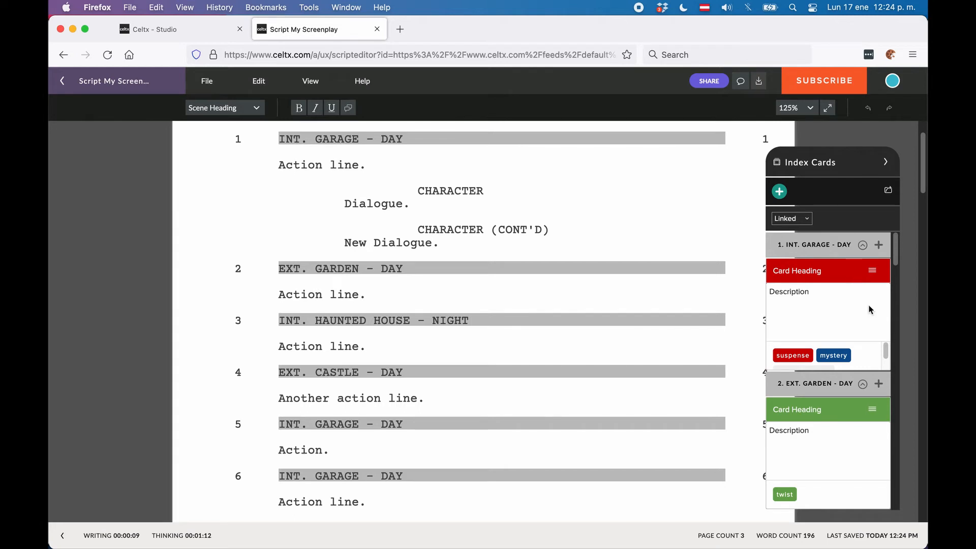
mouse_move(853, 358)
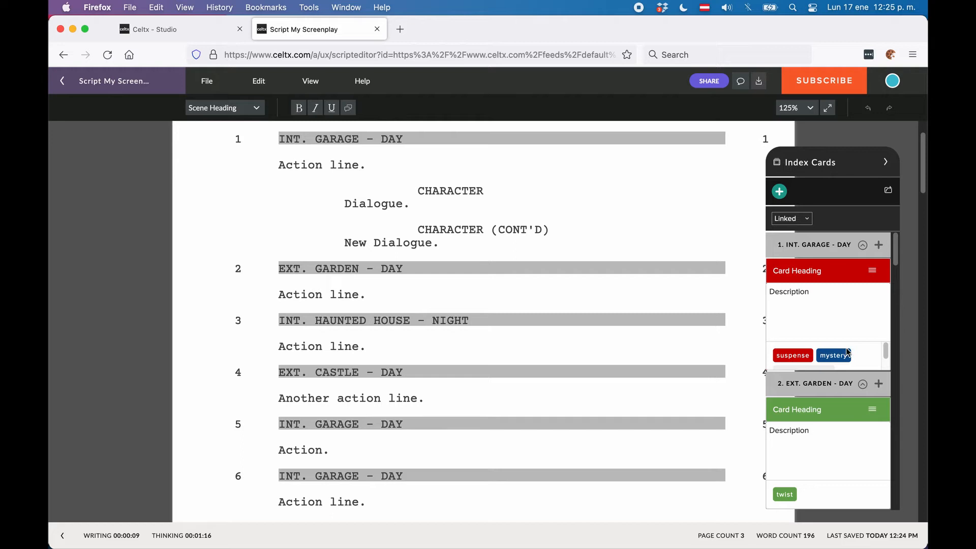
scroll("down", 3)
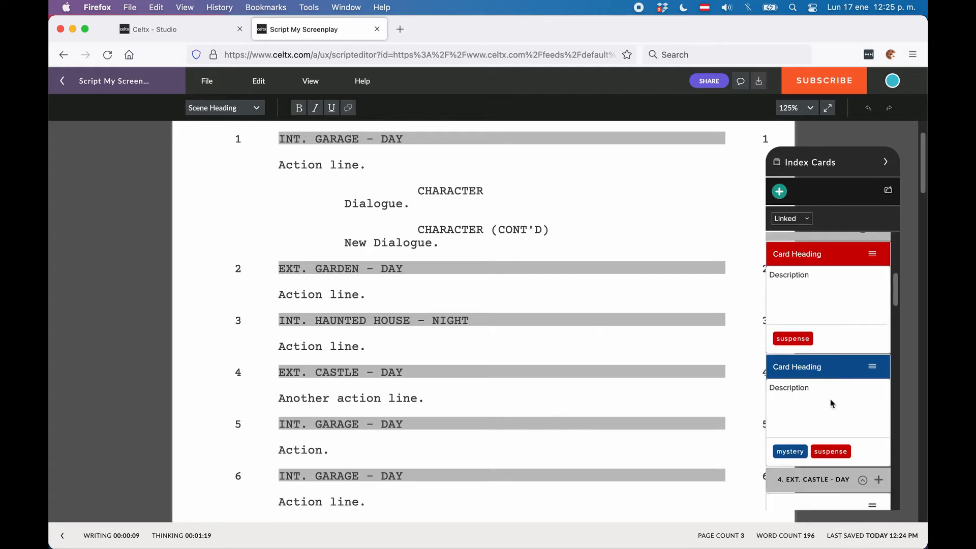
scroll("down", 3)
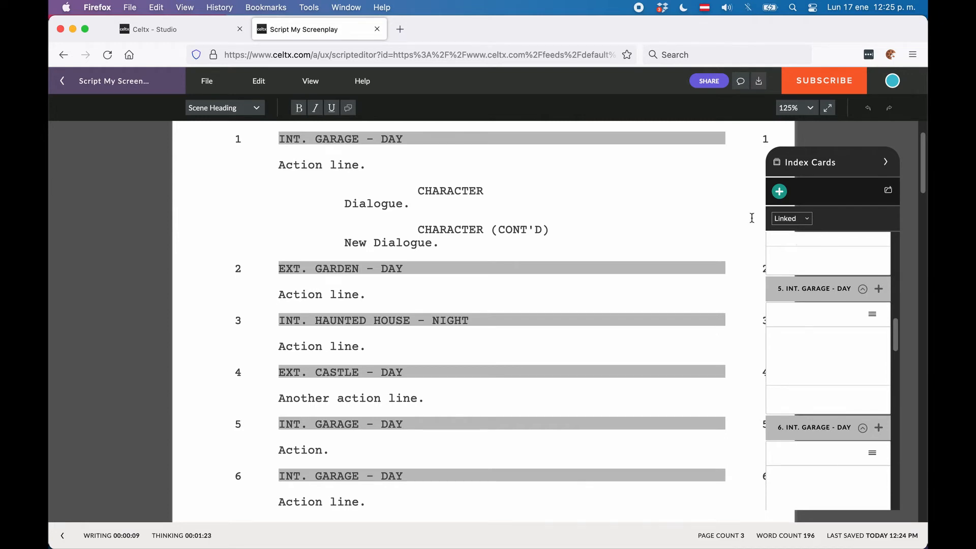
mouse_move(805, 246)
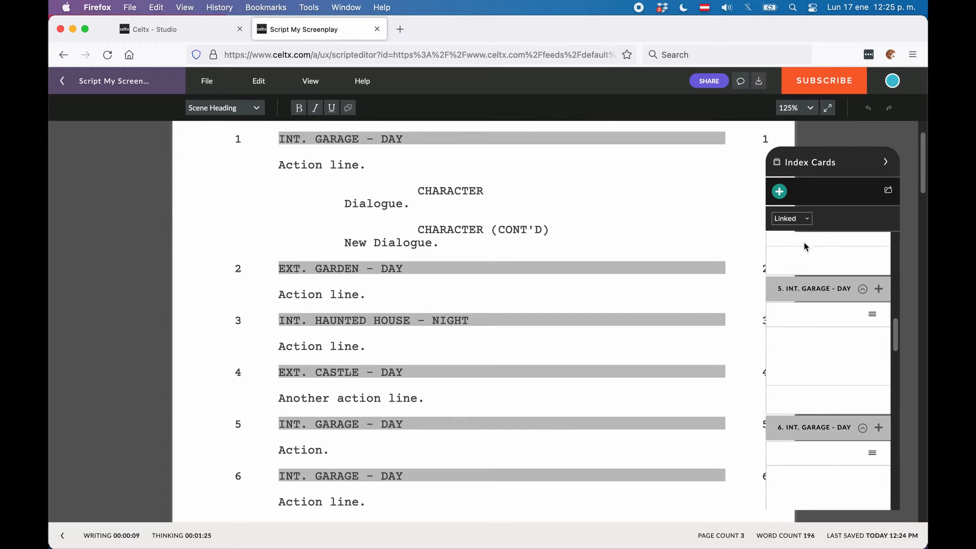
Step: Switch the card filter from Linked to Unlinked, revealing the yellow unlinked card
left_click(790, 217)
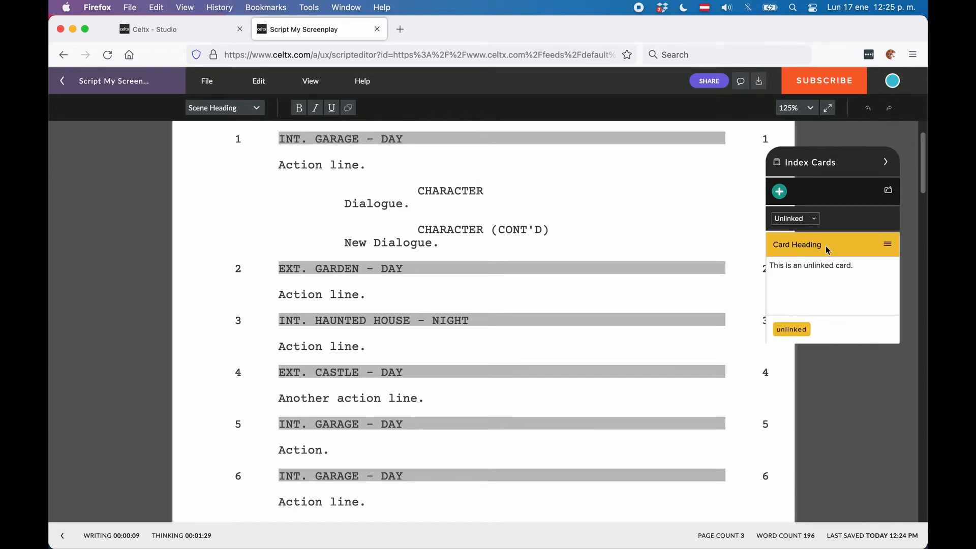
mouse_move(836, 295)
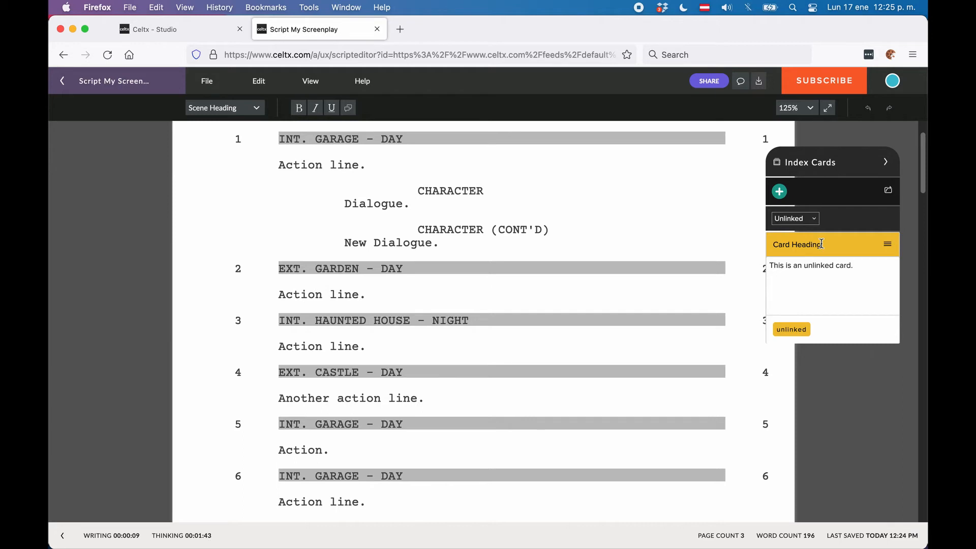
mouse_move(824, 328)
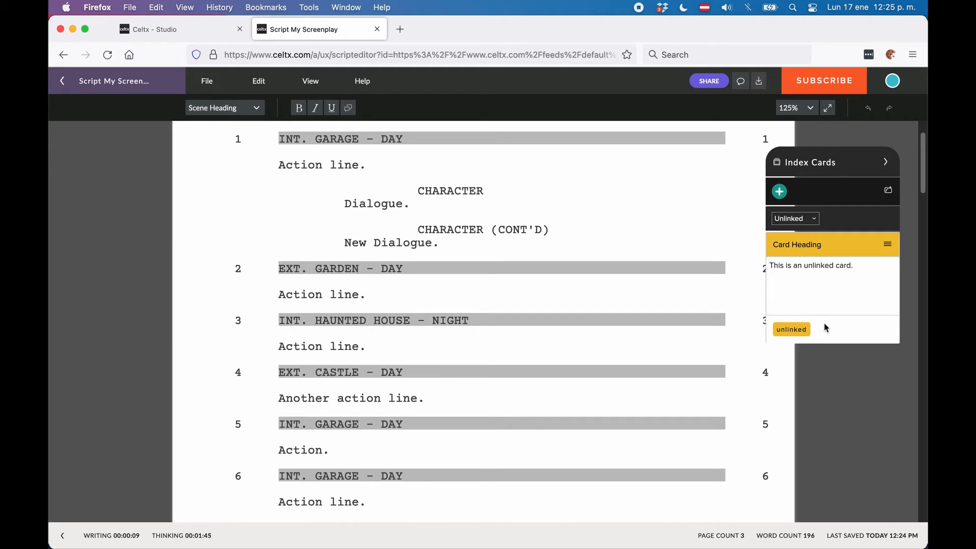
mouse_move(812, 313)
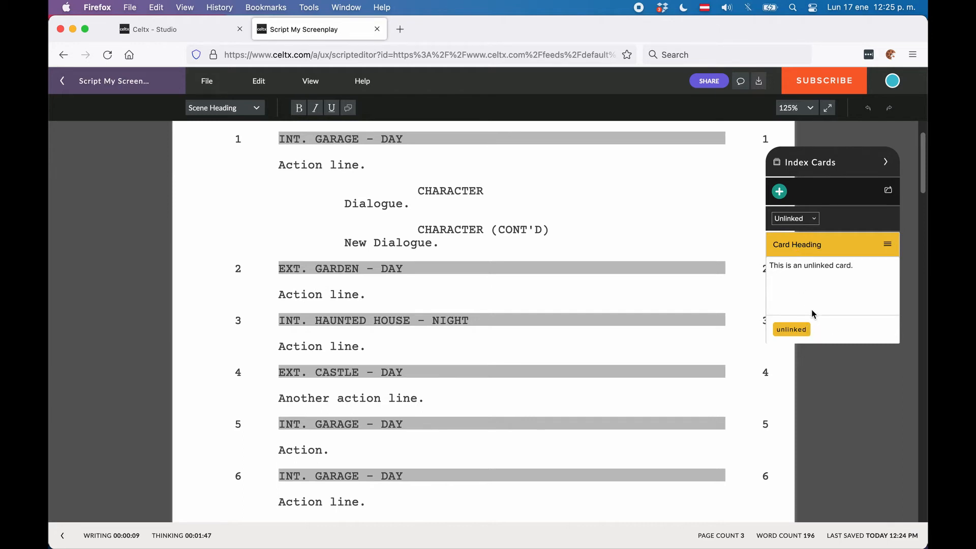
mouse_move(805, 284)
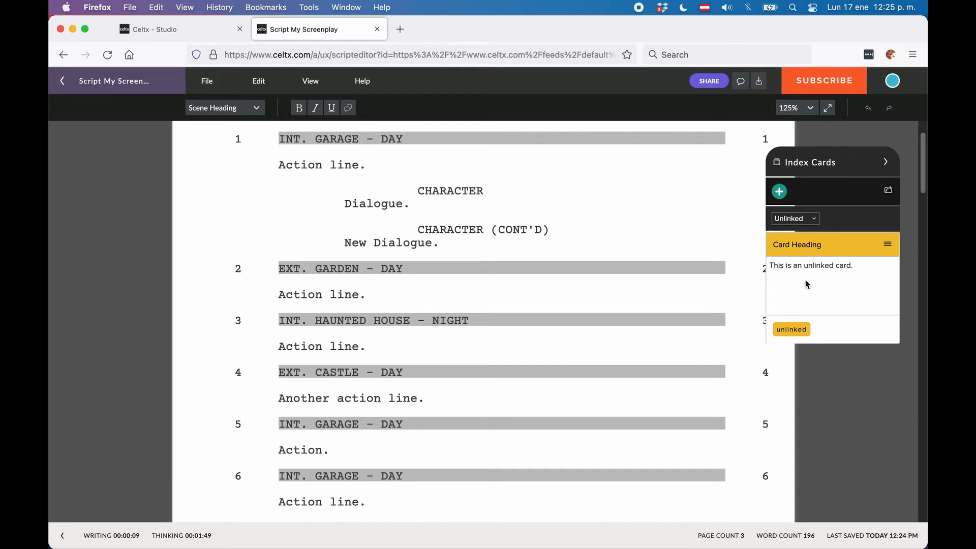
mouse_move(887, 244)
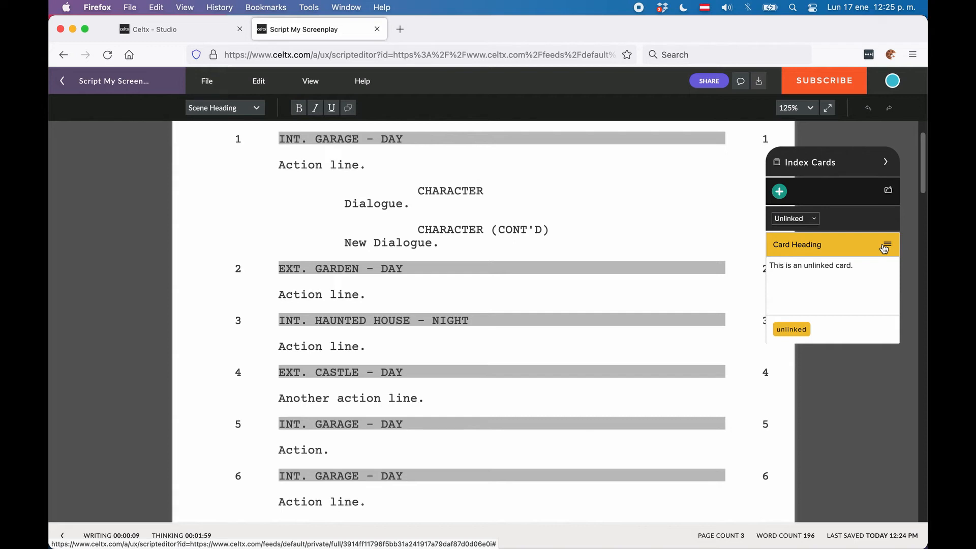
mouse_move(788, 197)
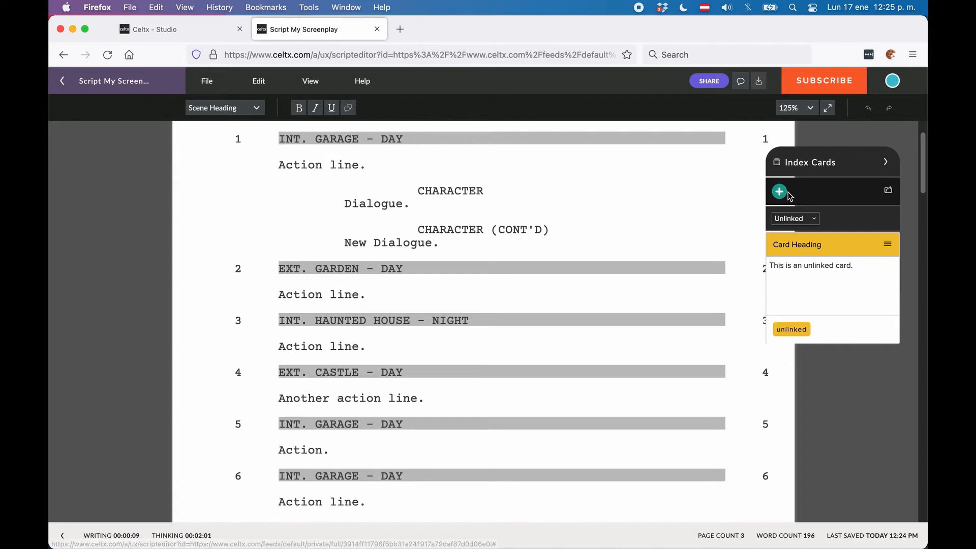
left_click(780, 191)
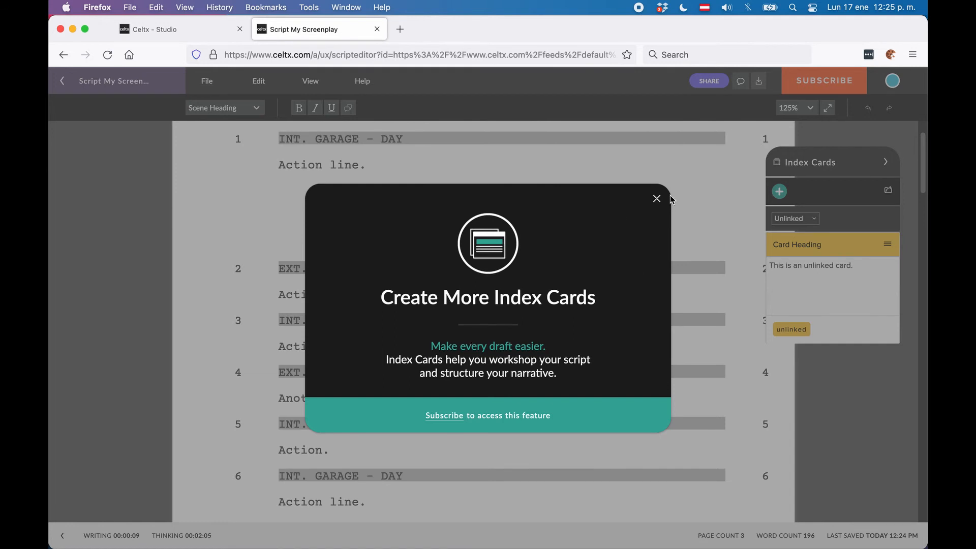
left_click(656, 198)
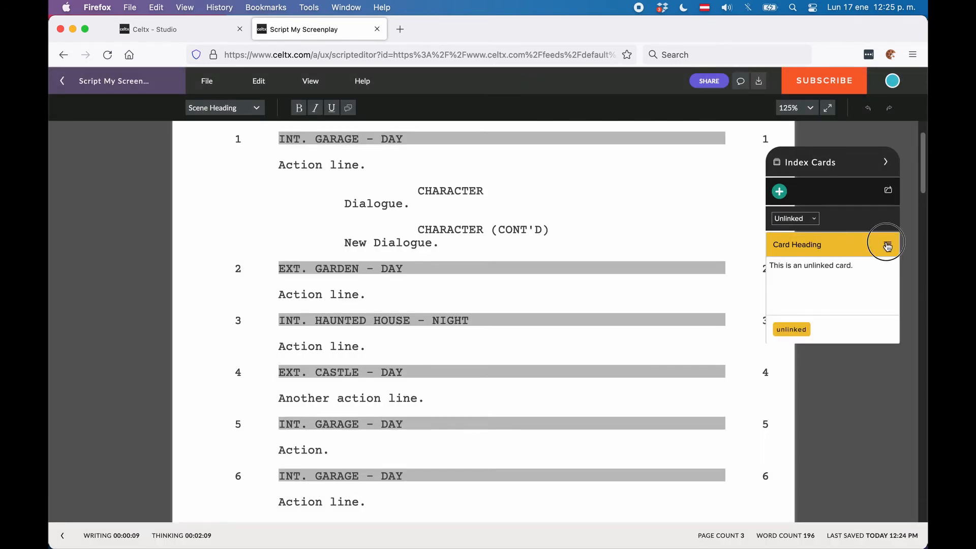
left_click(886, 243)
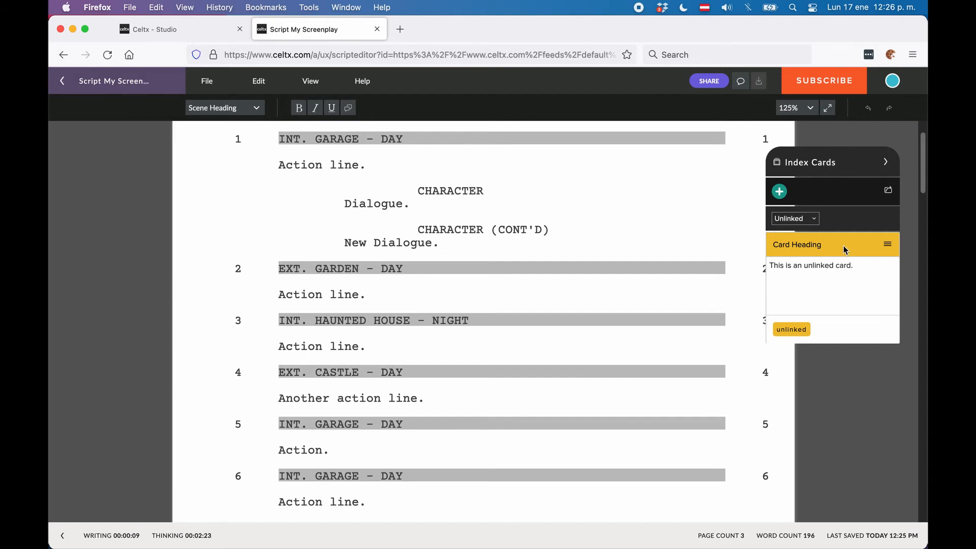
mouse_move(841, 252)
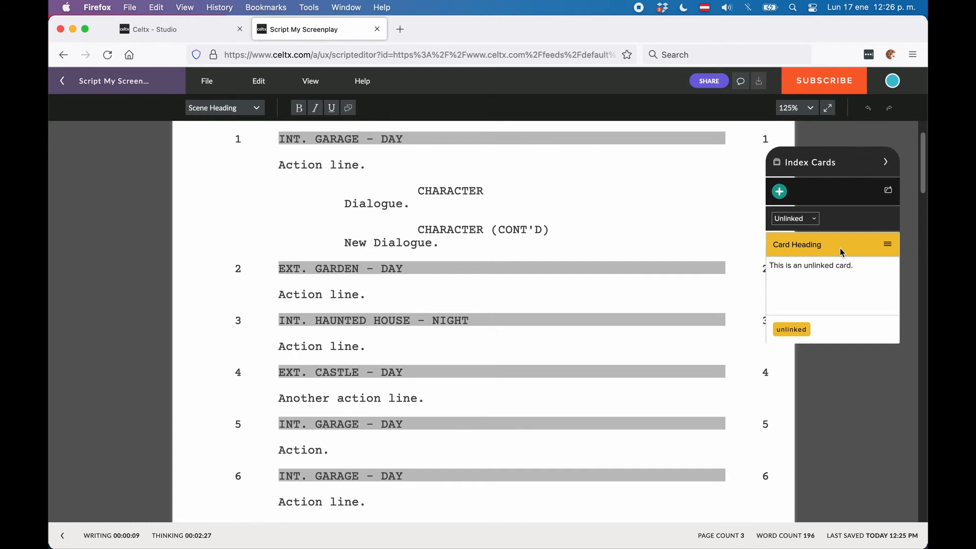
mouse_move(797, 238)
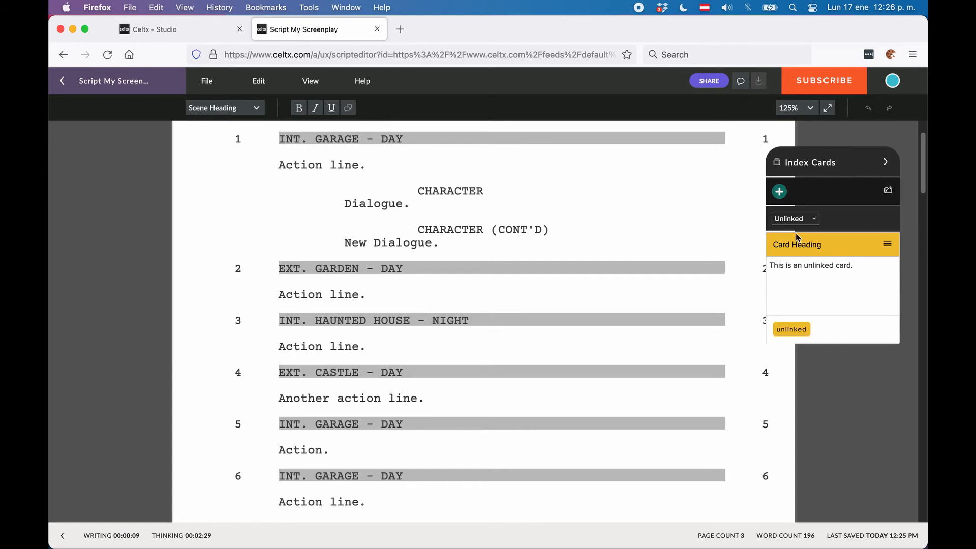
mouse_move(888, 191)
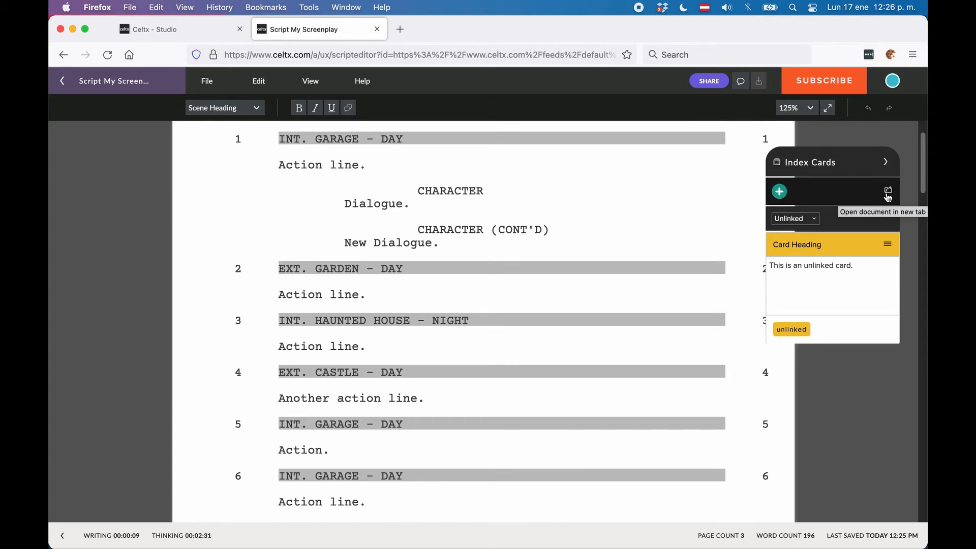
mouse_move(866, 166)
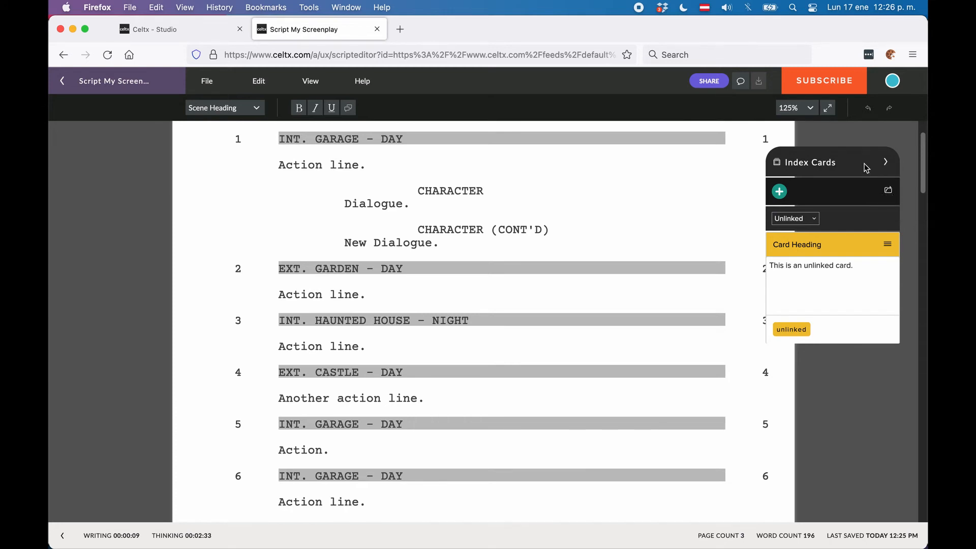
mouse_move(888, 191)
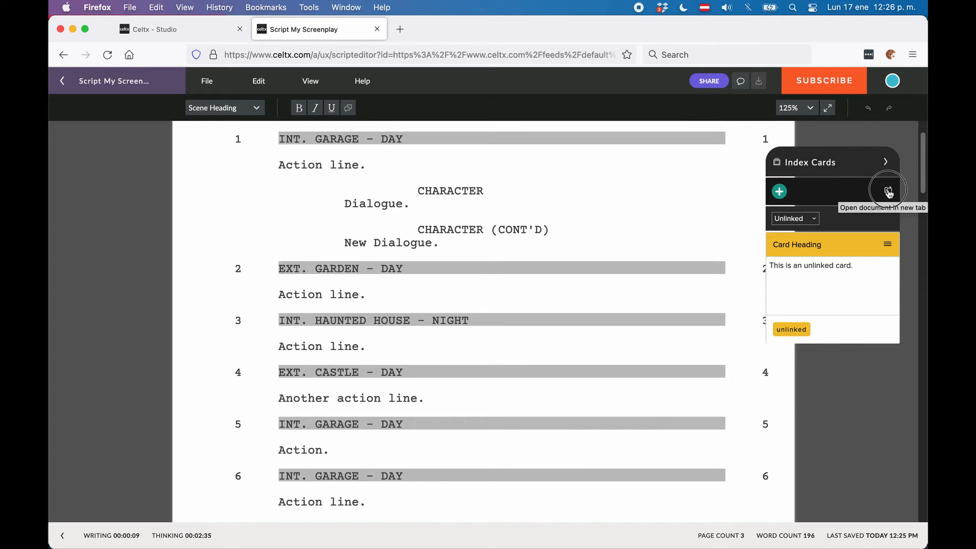
Step: Open the Index Cards document in its own browser tab from the side panel
left_click(888, 191)
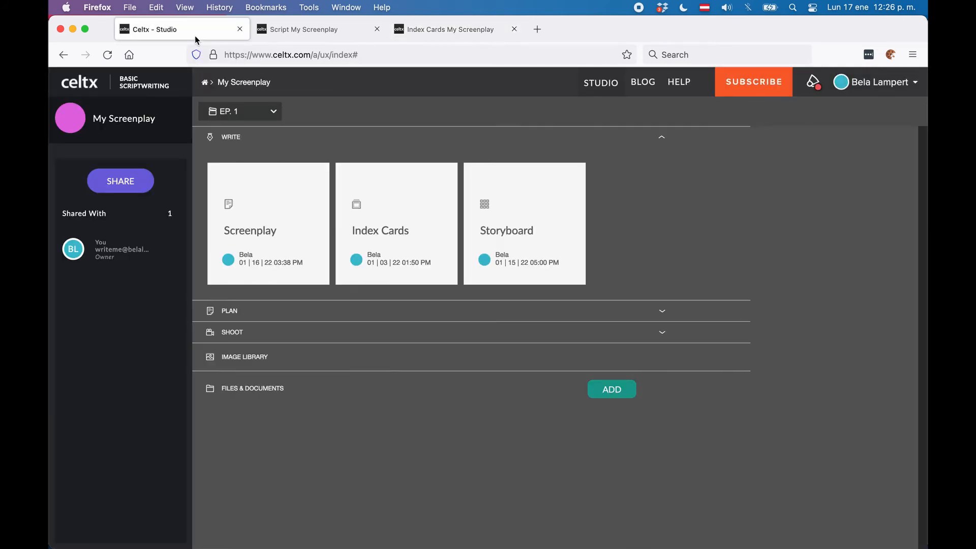
mouse_move(379, 225)
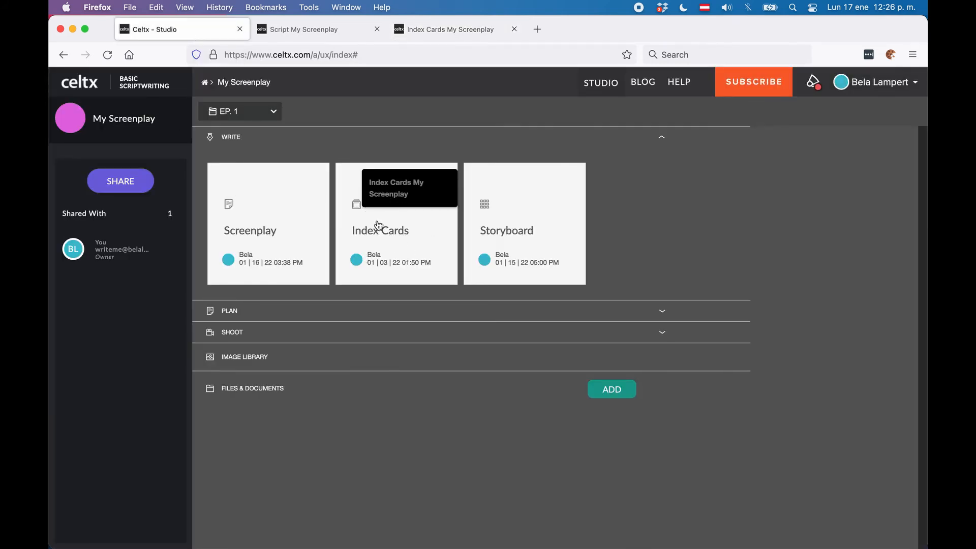
mouse_move(267, 230)
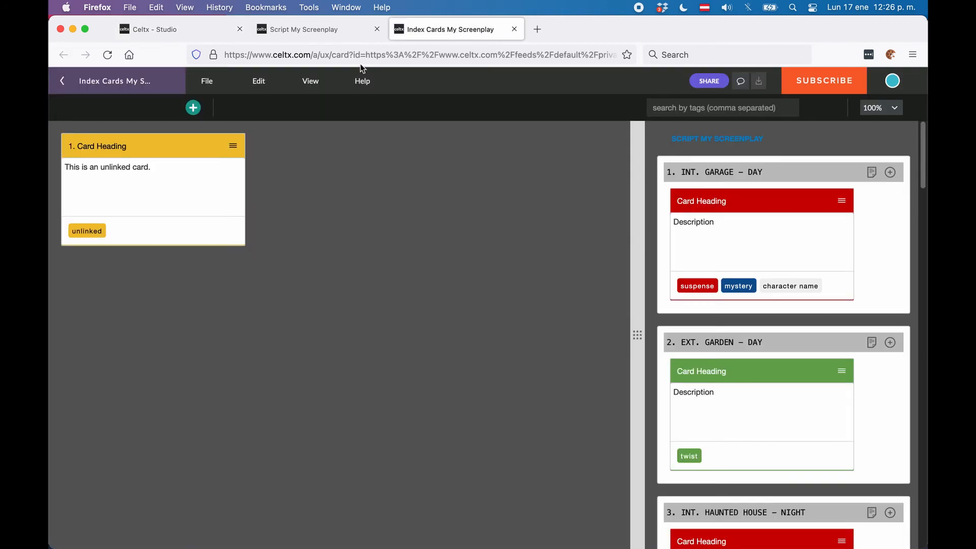
mouse_move(471, 205)
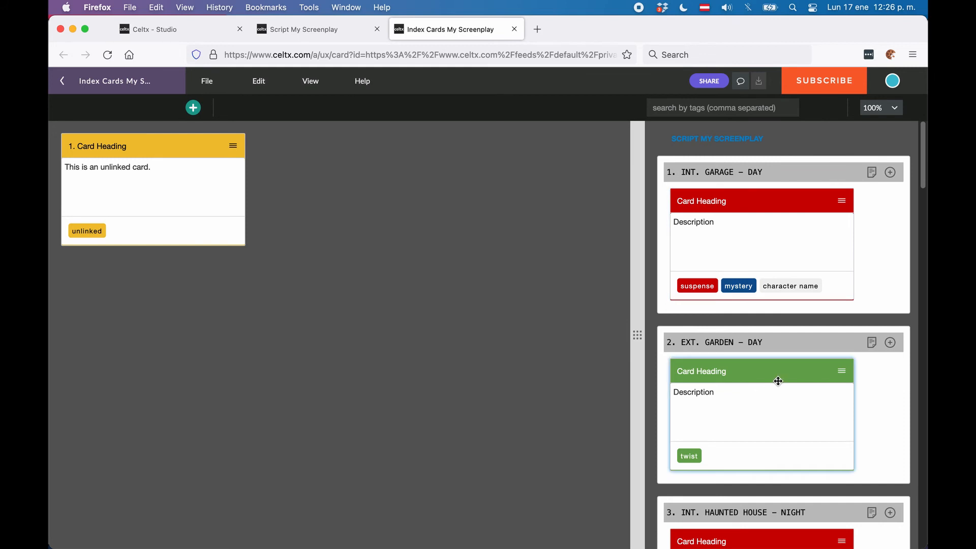
Step: Scroll the widened scene cards list down to scene 3 and back to scene 1
scroll("down", 3)
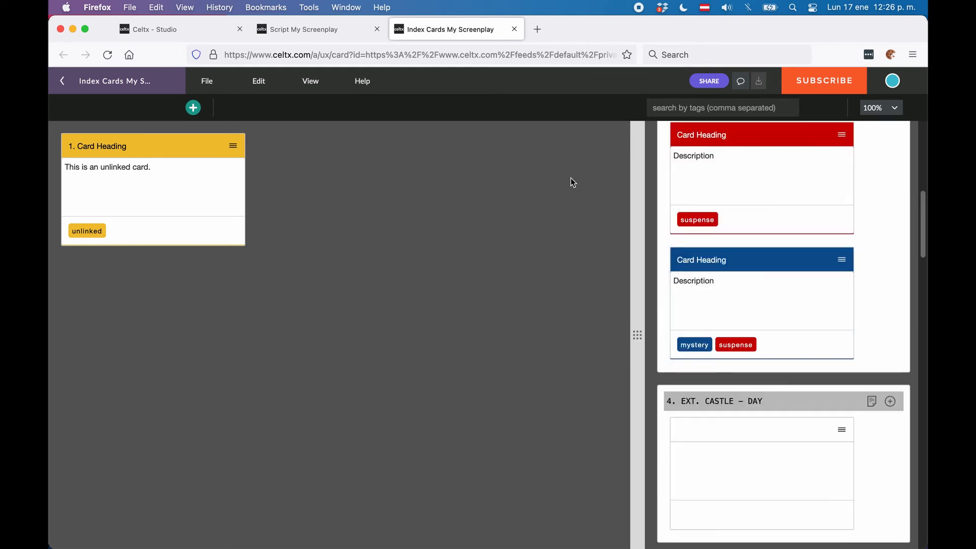
mouse_move(243, 242)
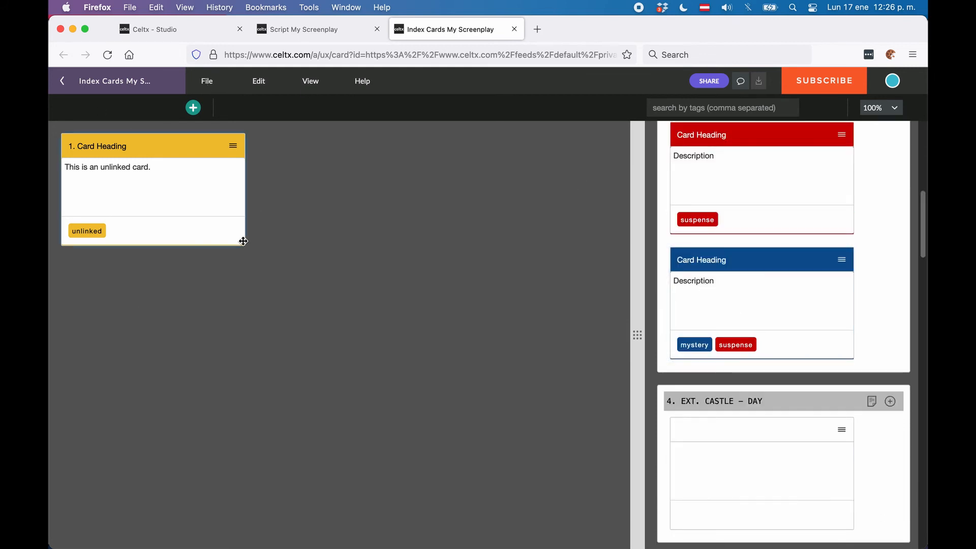
scroll("down", 3)
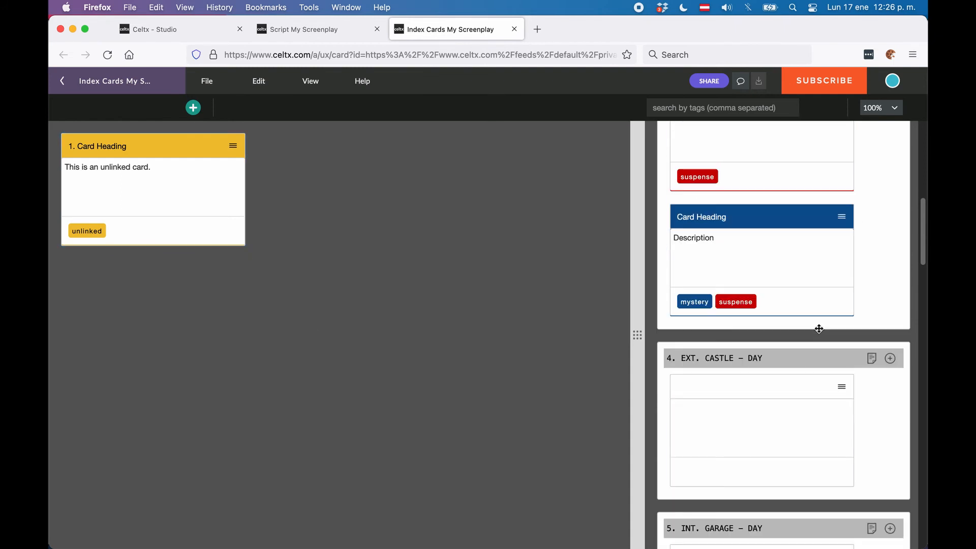
scroll("down", 3)
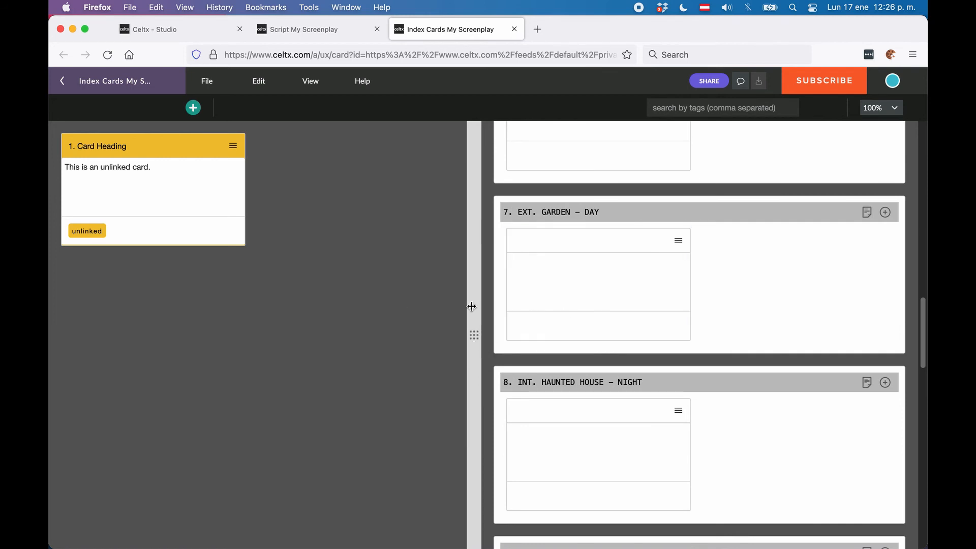
mouse_move(453, 258)
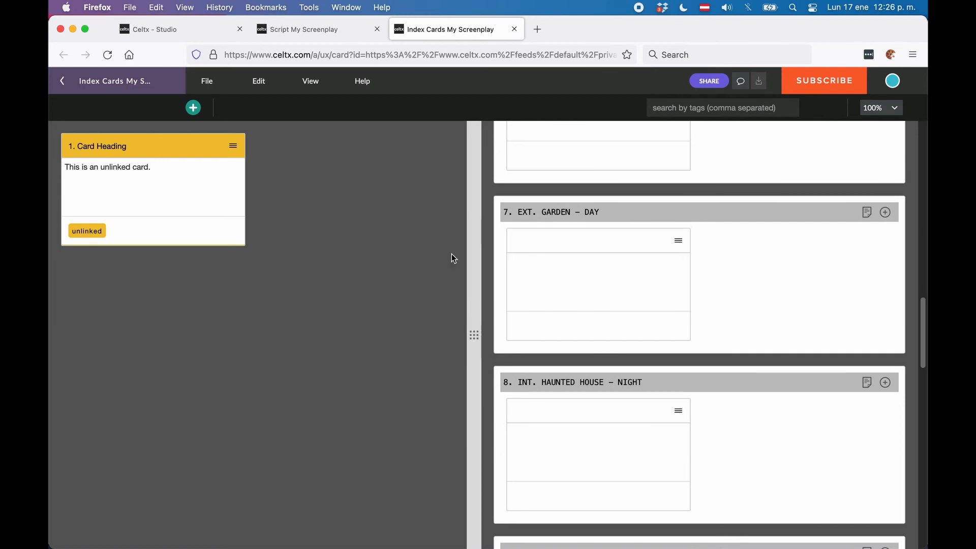
mouse_move(439, 257)
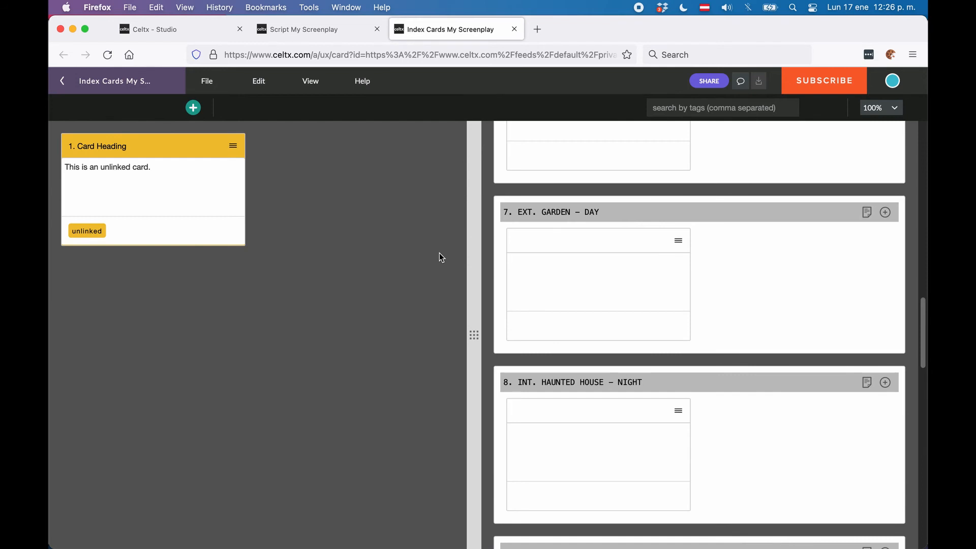
scroll("up", 3)
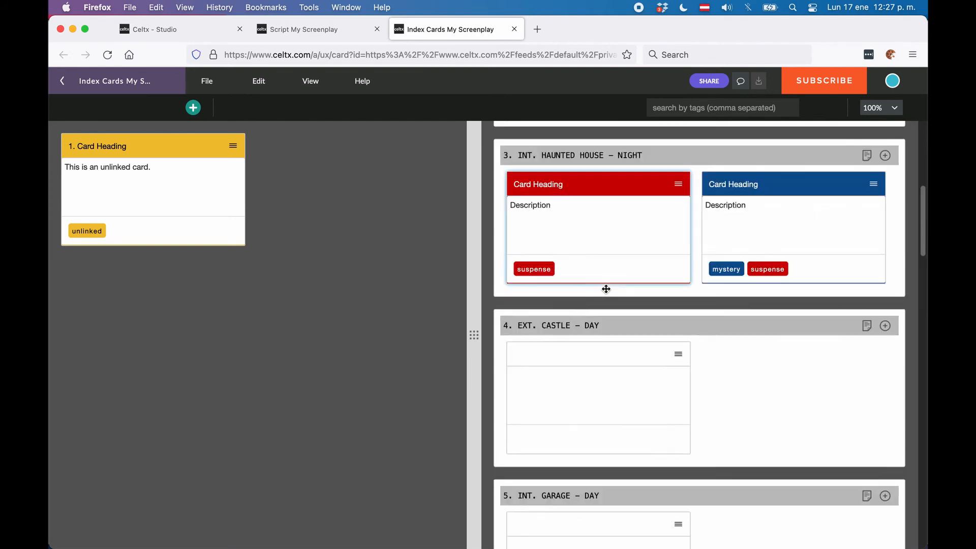
scroll("up", 3)
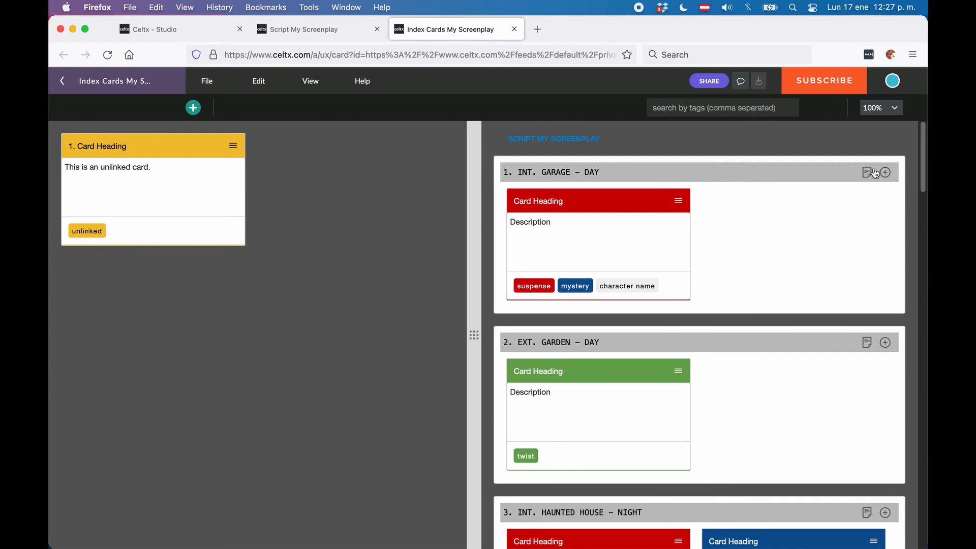
mouse_move(867, 173)
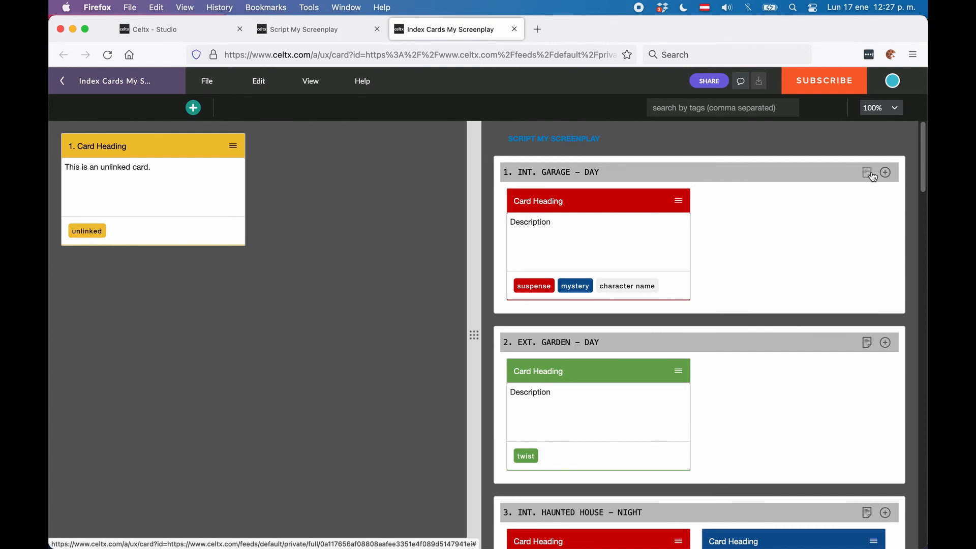
mouse_move(870, 151)
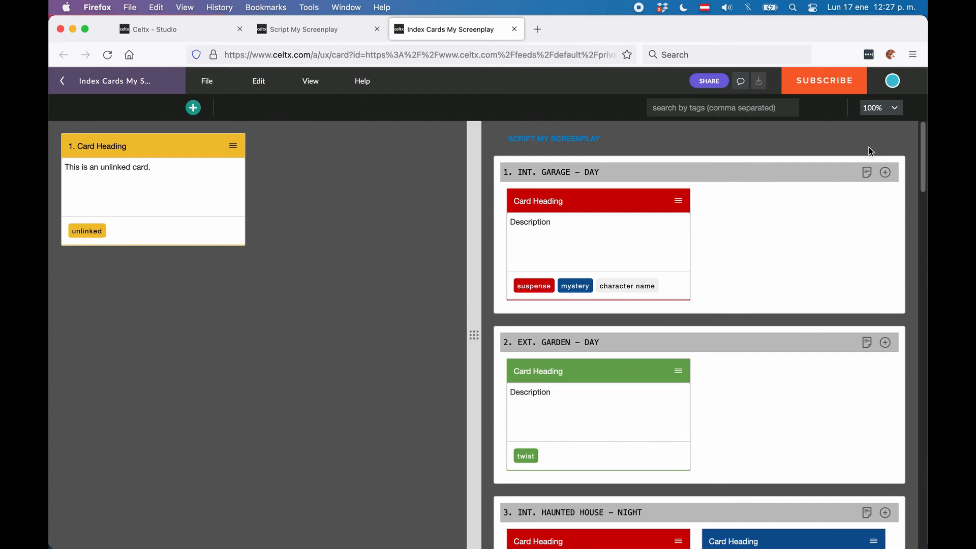
mouse_move(867, 173)
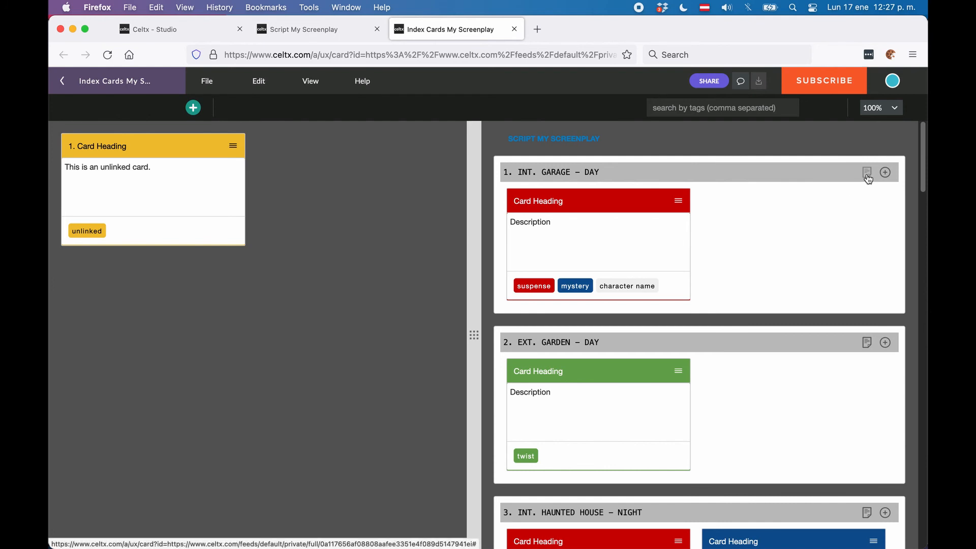
left_click(866, 172)
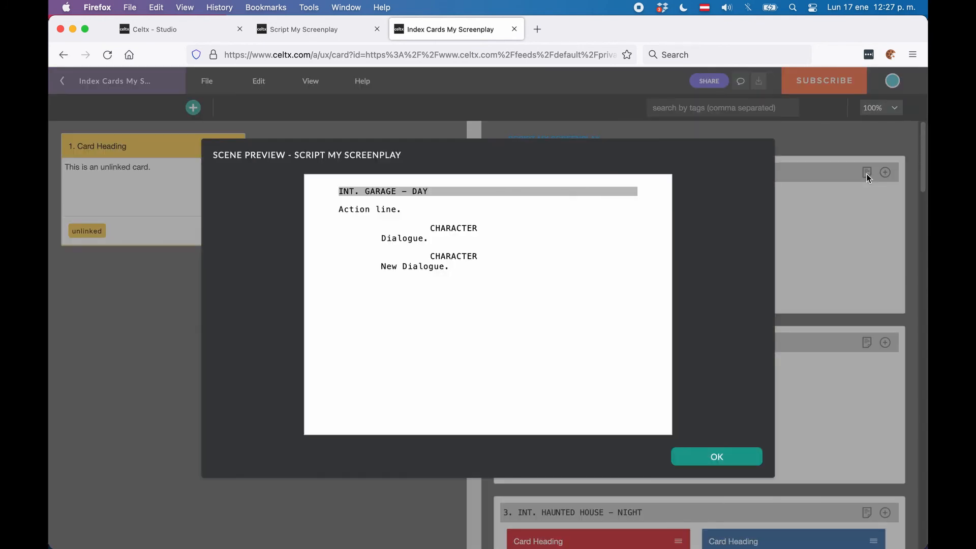
mouse_move(462, 280)
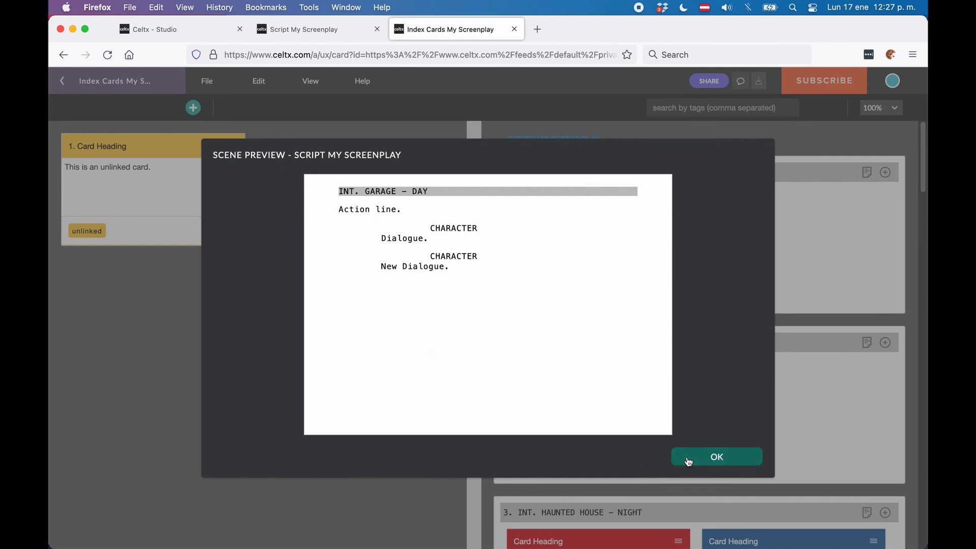
left_click(716, 456)
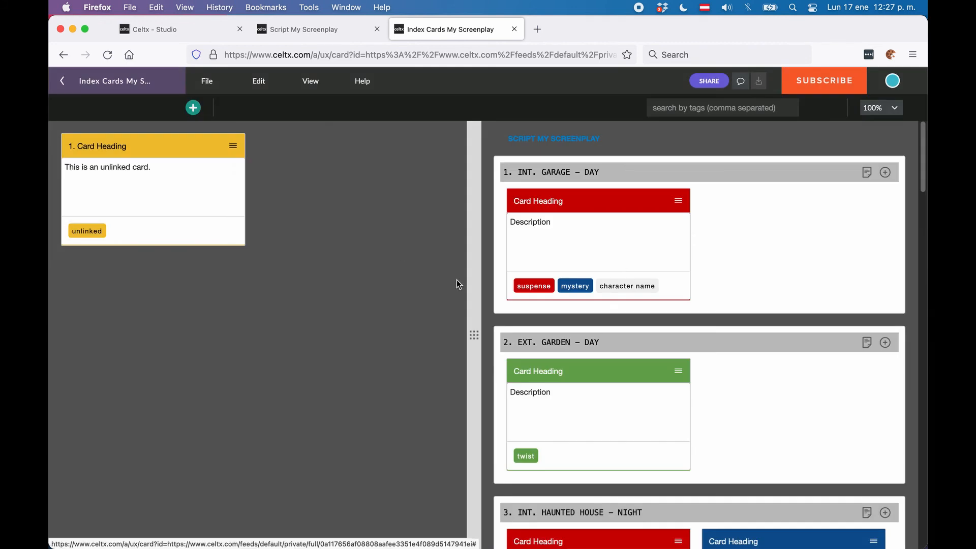
mouse_move(454, 289)
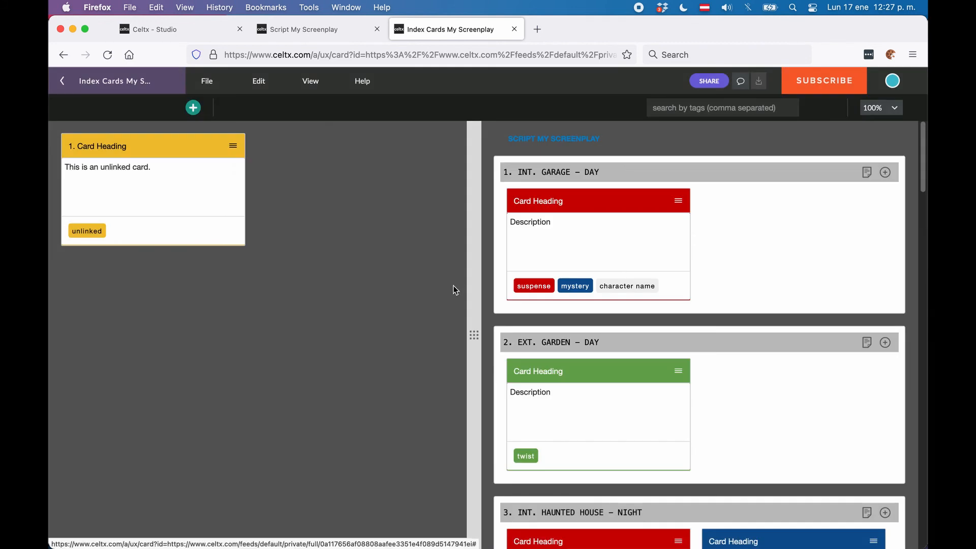
mouse_move(711, 105)
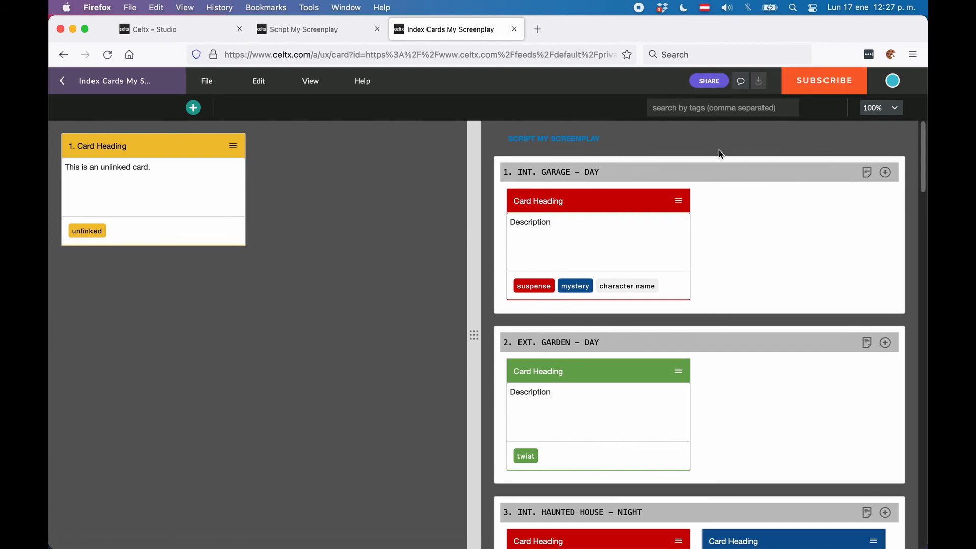
type("suspense")
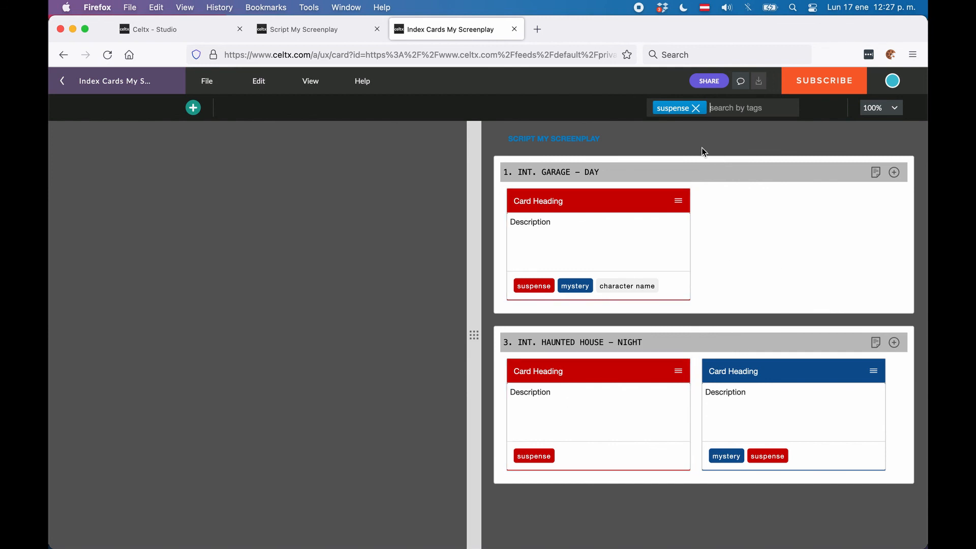
mouse_move(696, 113)
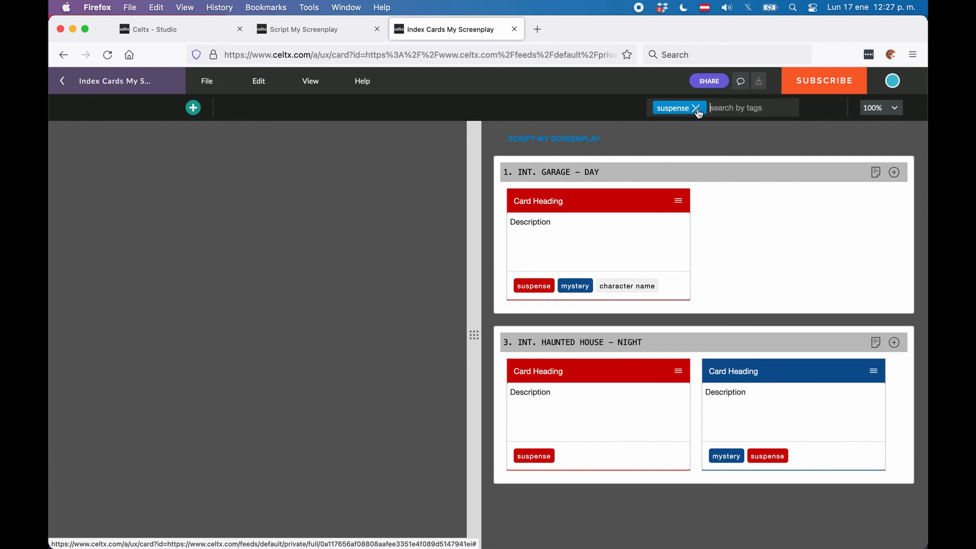
left_click(696, 107)
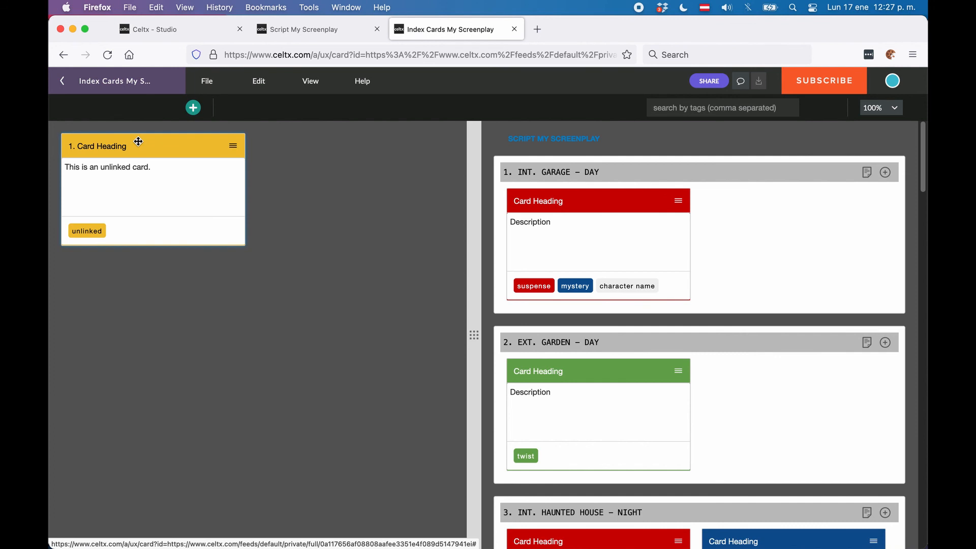
scroll("down", 3)
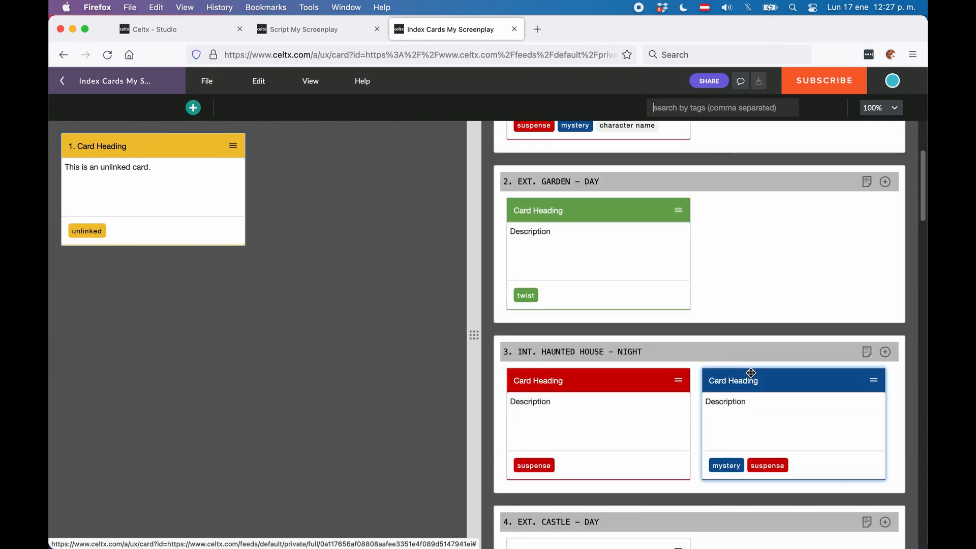